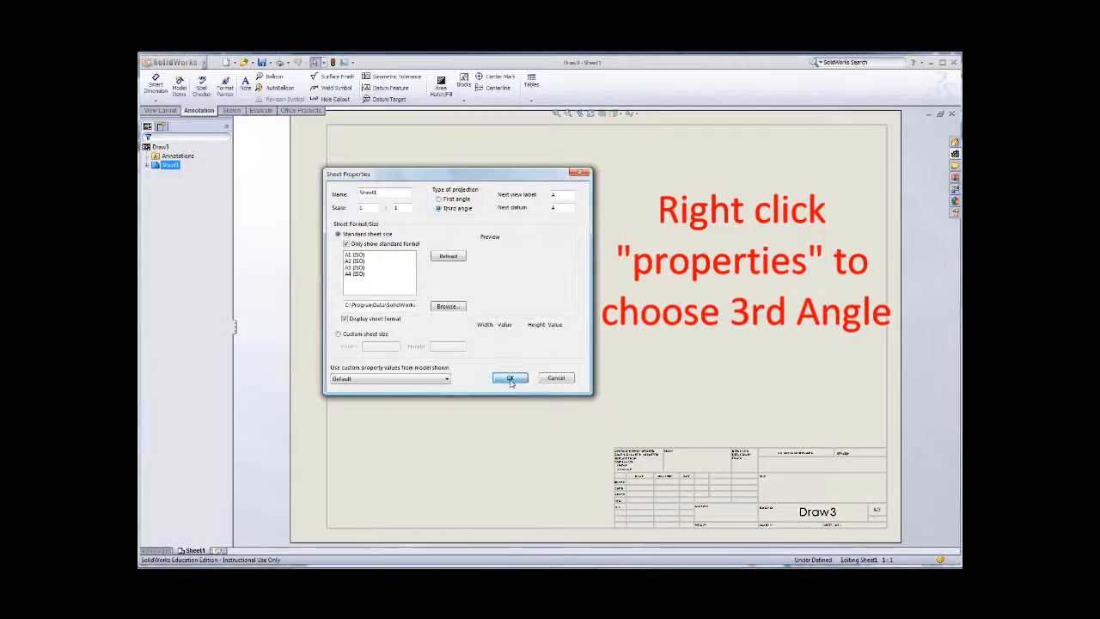
- Confirm third-angle projection in the sheet properties and switch to the View Layout commands
{"action": "left_click", "coordinate": [509, 378]}
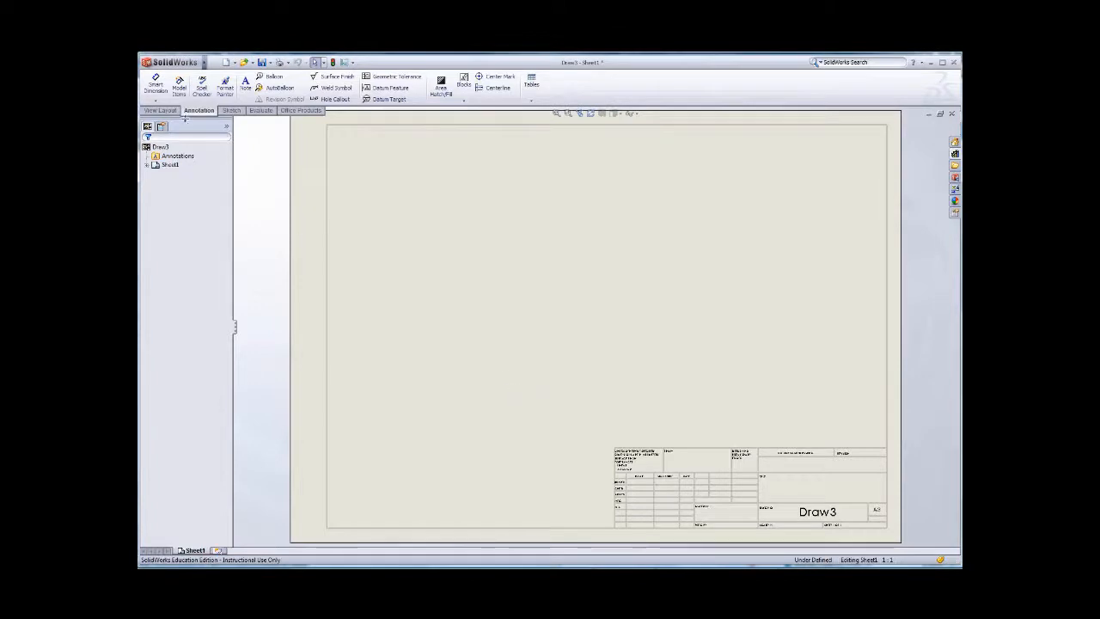
{"action": "left_click", "coordinate": [162, 110]}
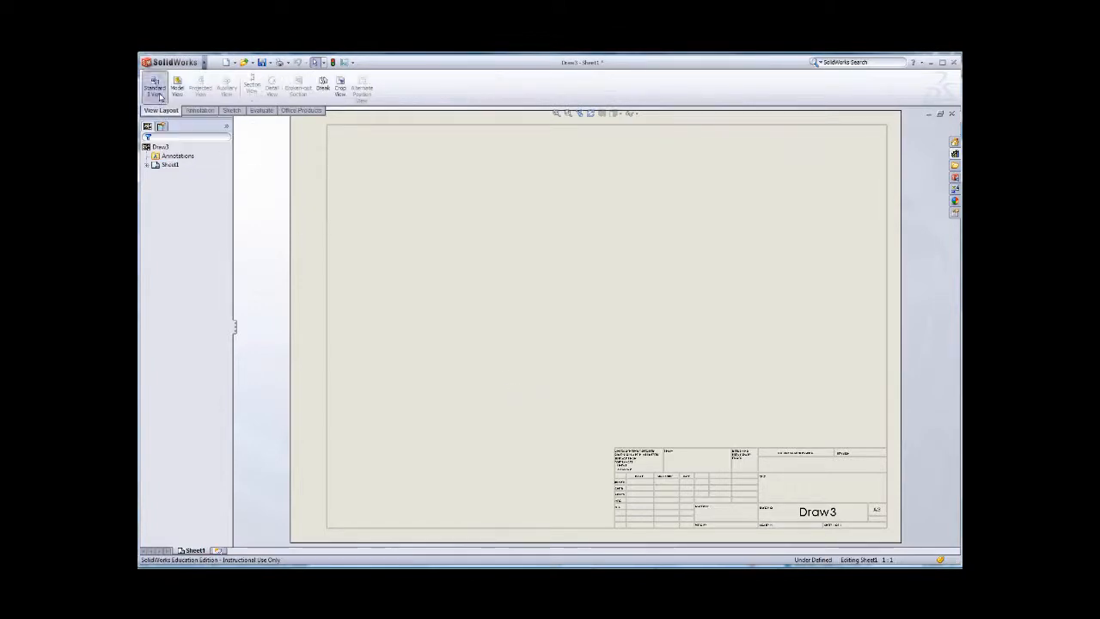
- Insert a Standard 3 View of the head part, browsing to the part file and opening it
{"action": "left_click", "coordinate": [154, 86]}
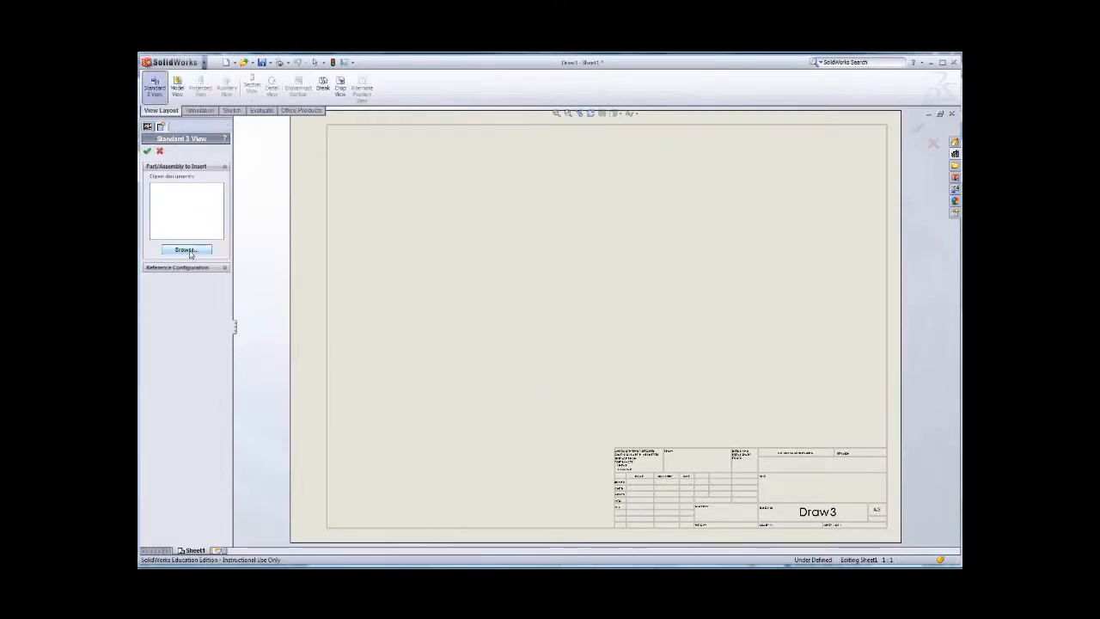
{"action": "left_click", "coordinate": [185, 251]}
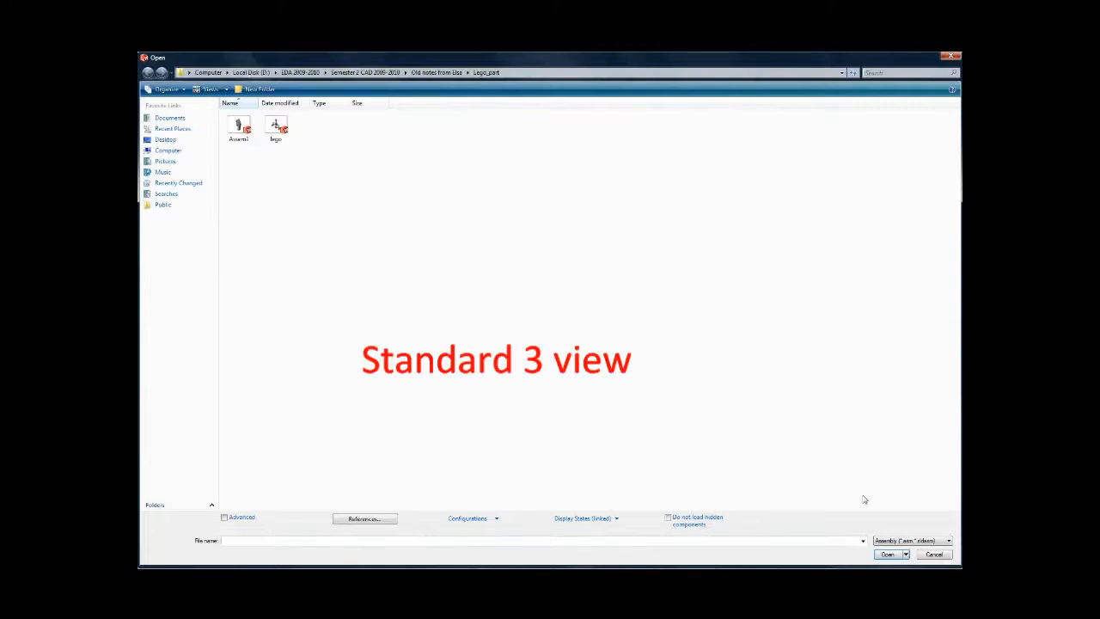
{"action": "left_click", "coordinate": [949, 540]}
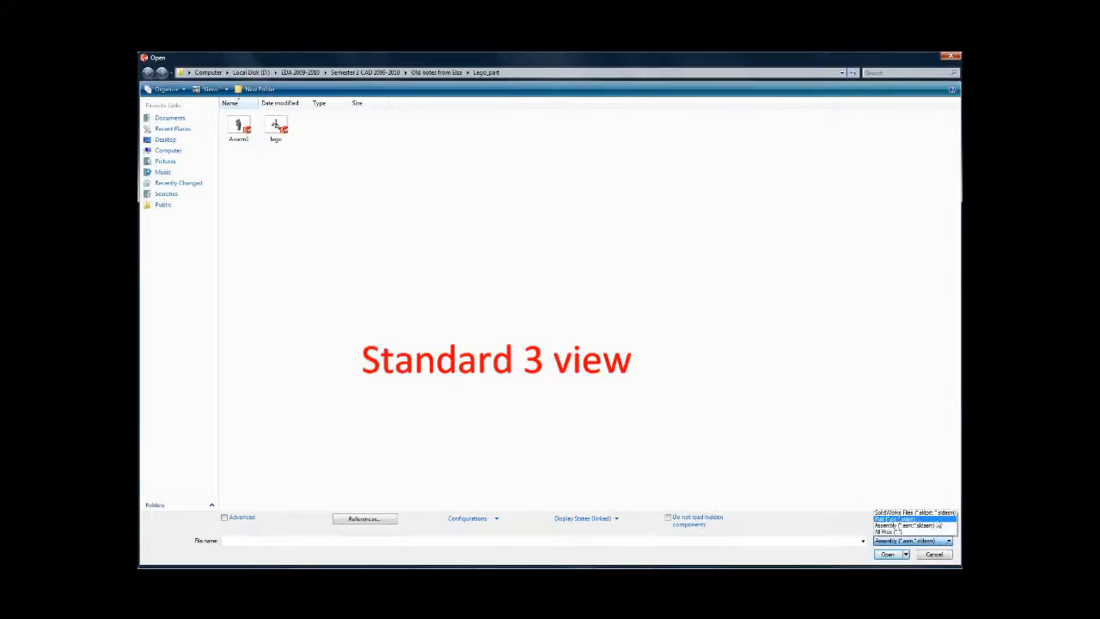
{"action": "left_click", "coordinate": [911, 529]}
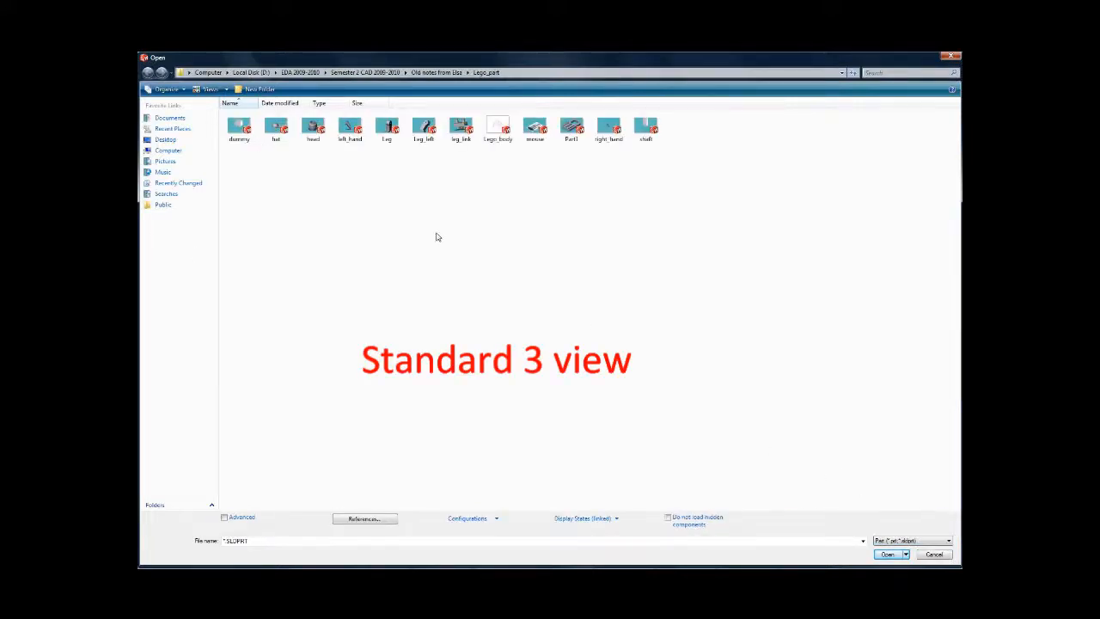
{"action": "left_click", "coordinate": [313, 128]}
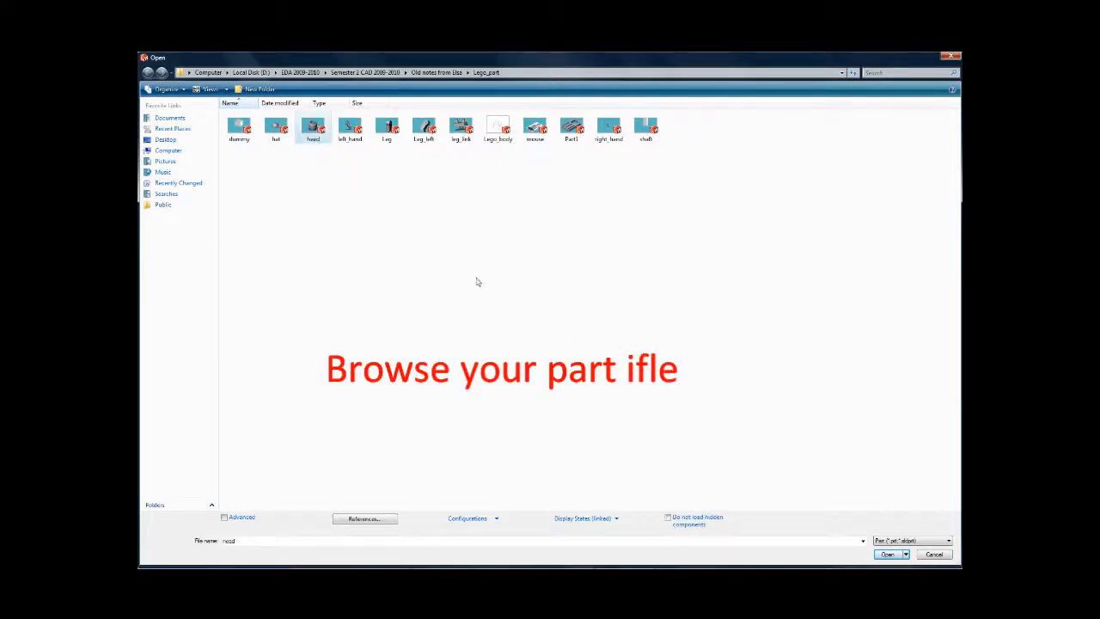
{"action": "left_click", "coordinate": [887, 553]}
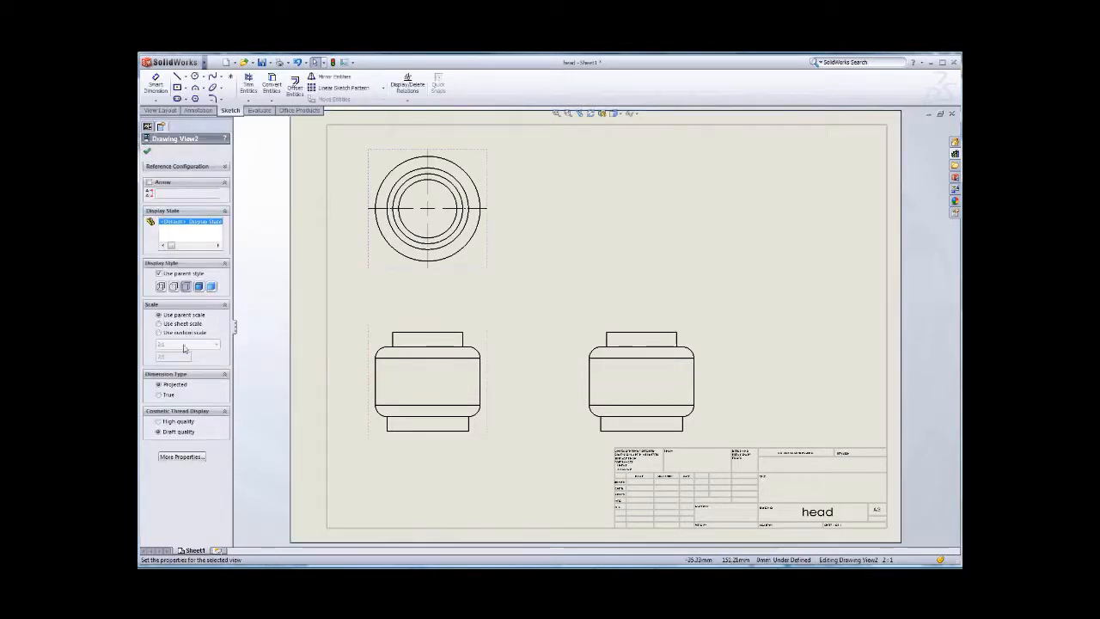
- Give the three head views a custom 1:1 scale with Hidden Lines Visible display style
{"action": "left_click", "coordinate": [158, 333]}
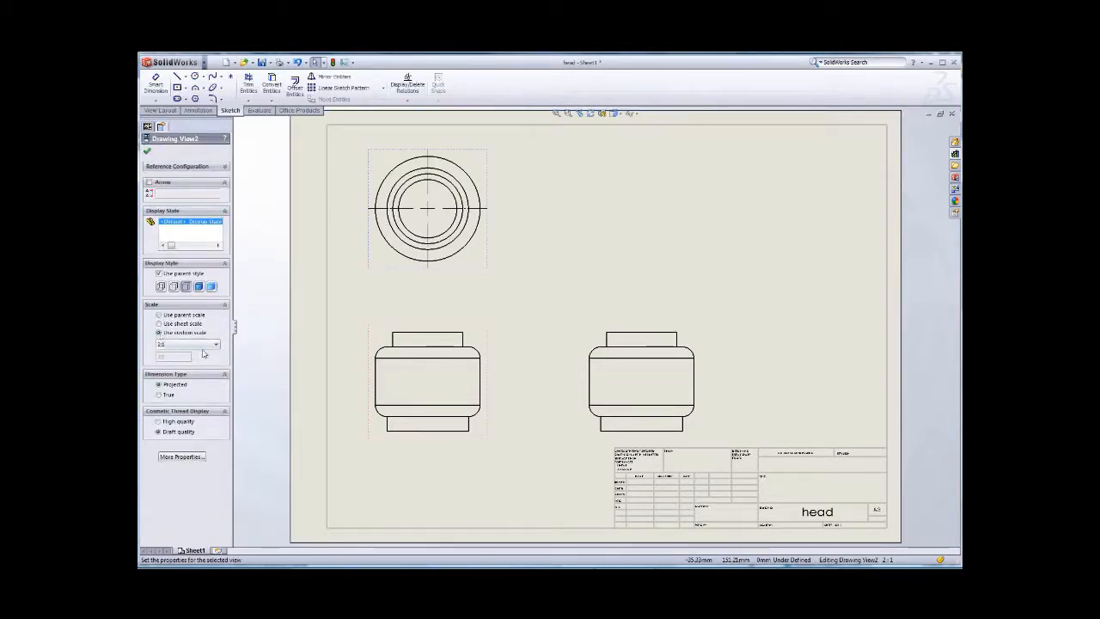
{"action": "left_click", "coordinate": [216, 343]}
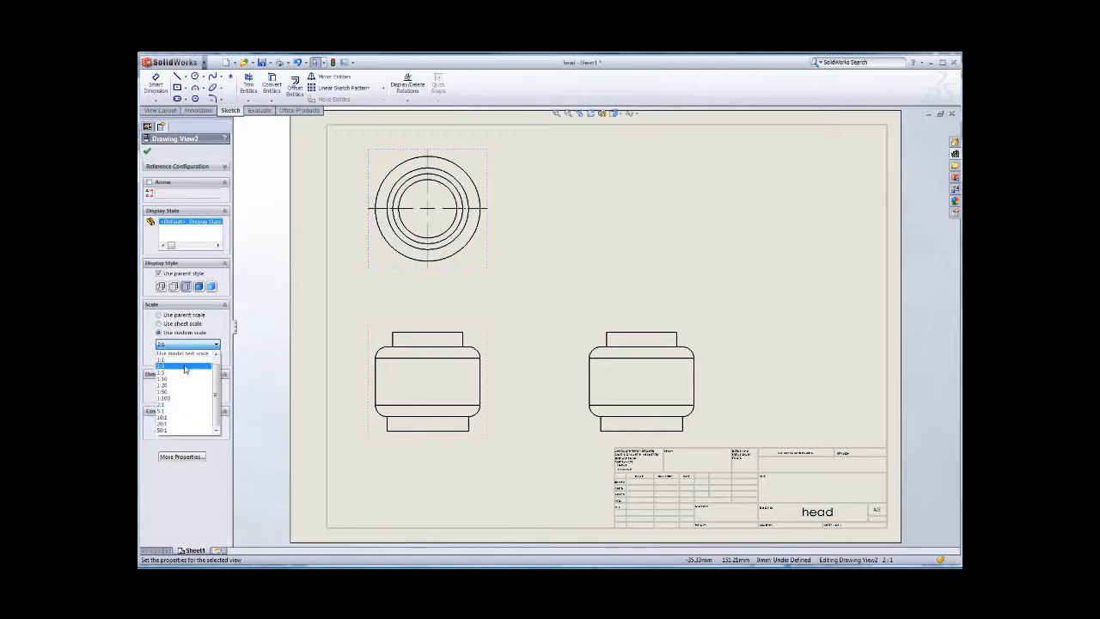
{"action": "left_click", "coordinate": [159, 355]}
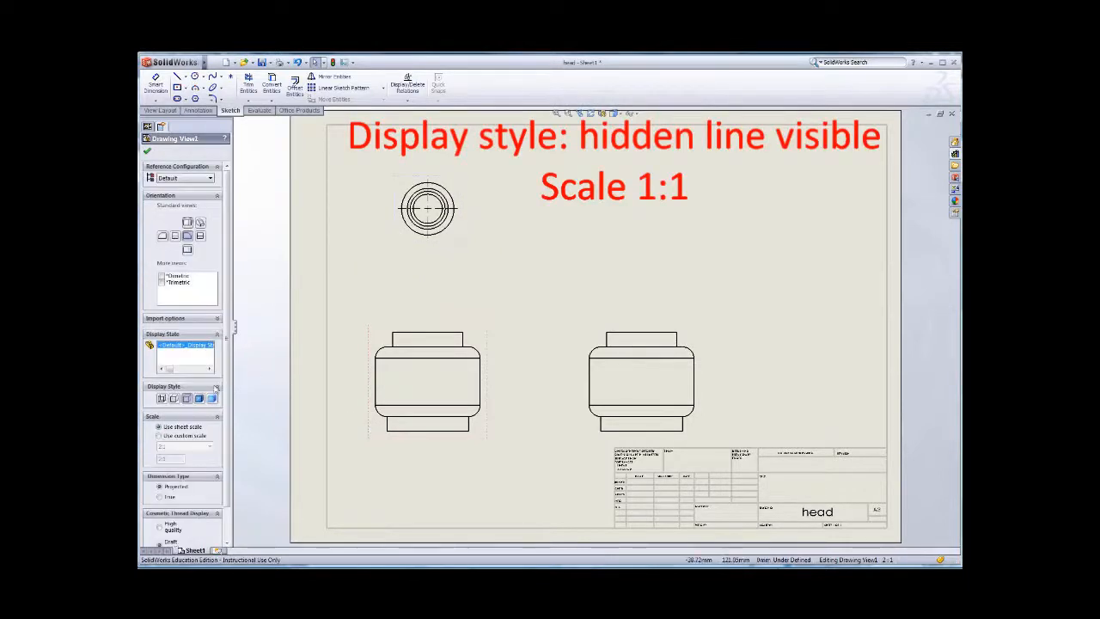
{"action": "left_click", "coordinate": [158, 435]}
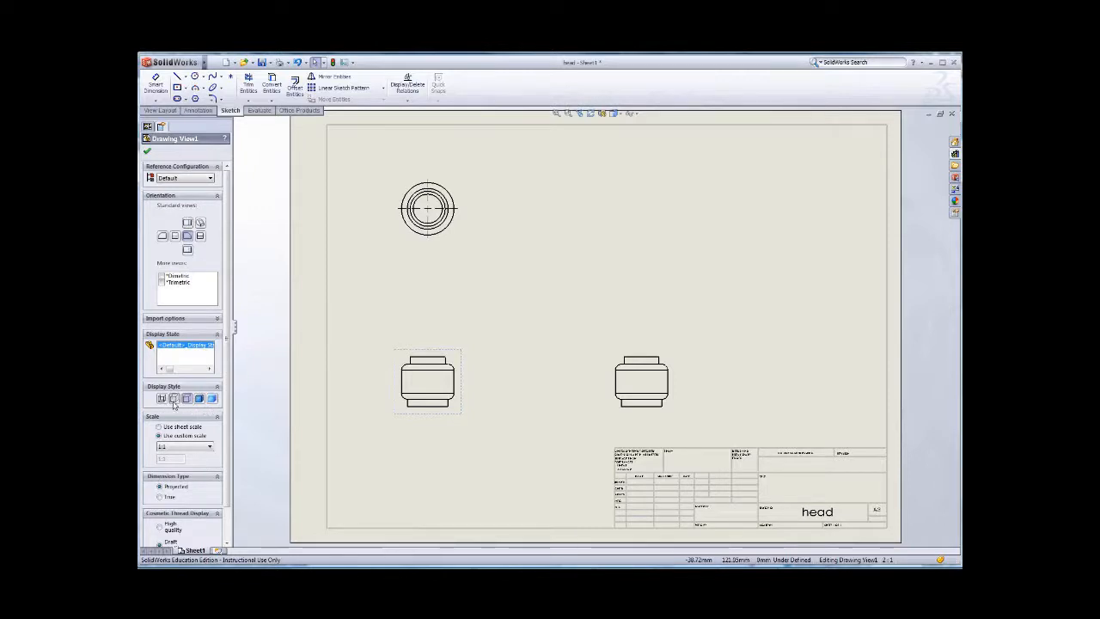
{"action": "left_click", "coordinate": [174, 398]}
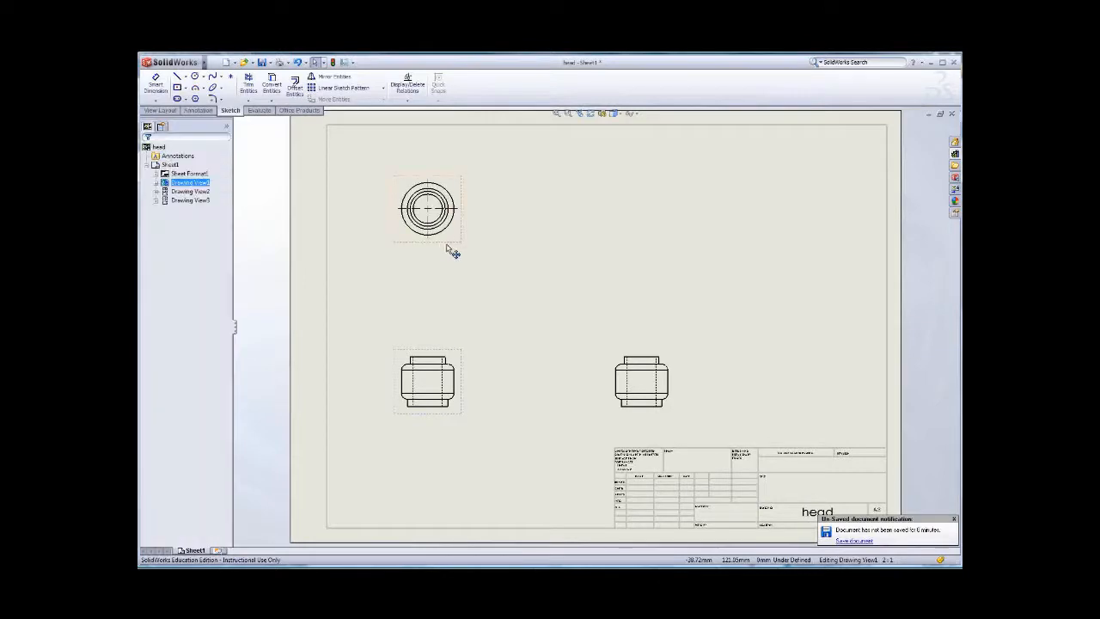
- Delete the right-side view so only the top and front head views remain
{"action": "left_click", "coordinate": [426, 381]}
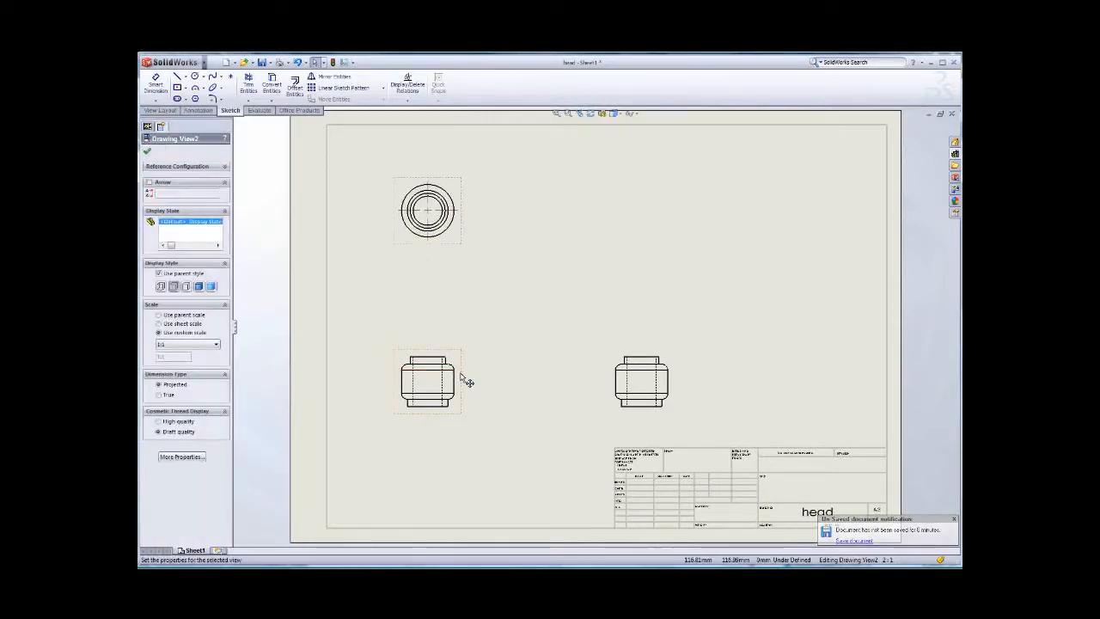
{"action": "left_click", "coordinate": [640, 378]}
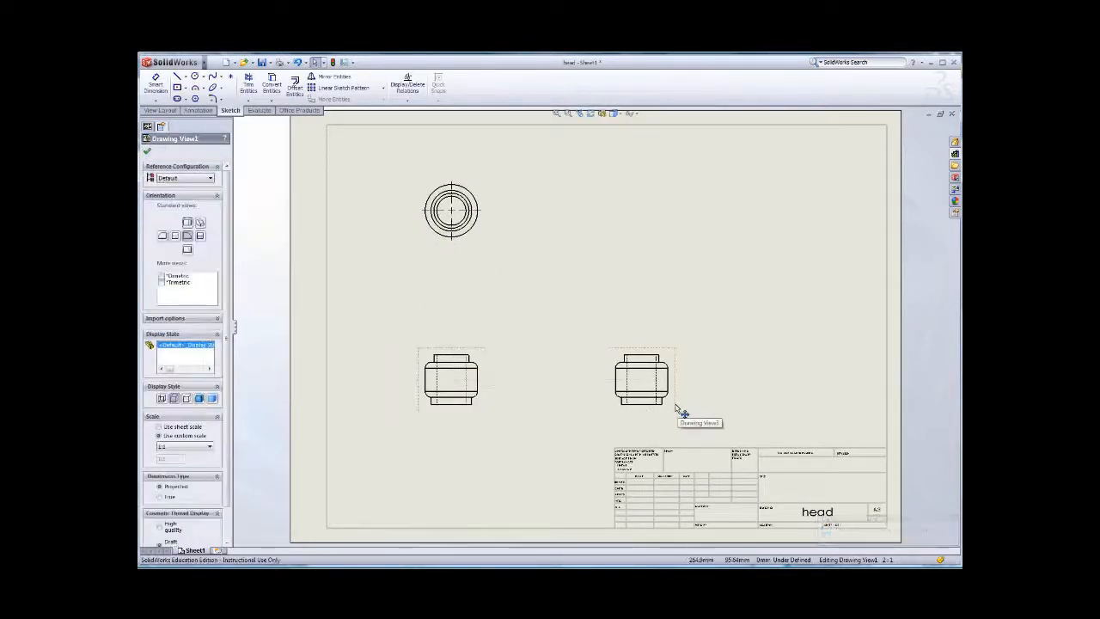
{"action": "left_click", "coordinate": [640, 379]}
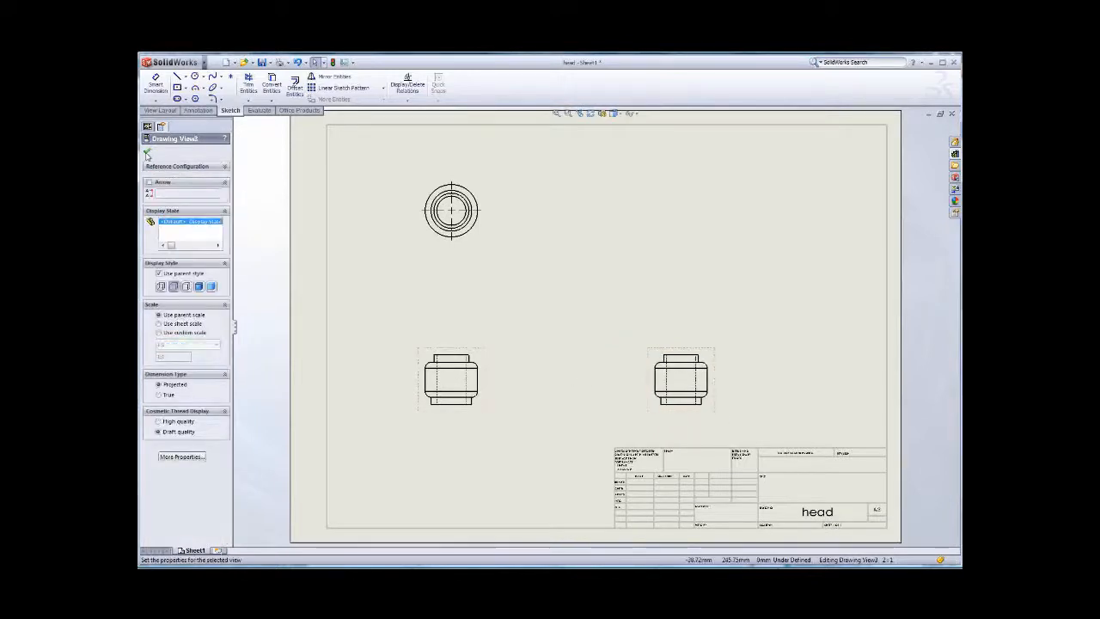
{"action": "left_click", "coordinate": [681, 378]}
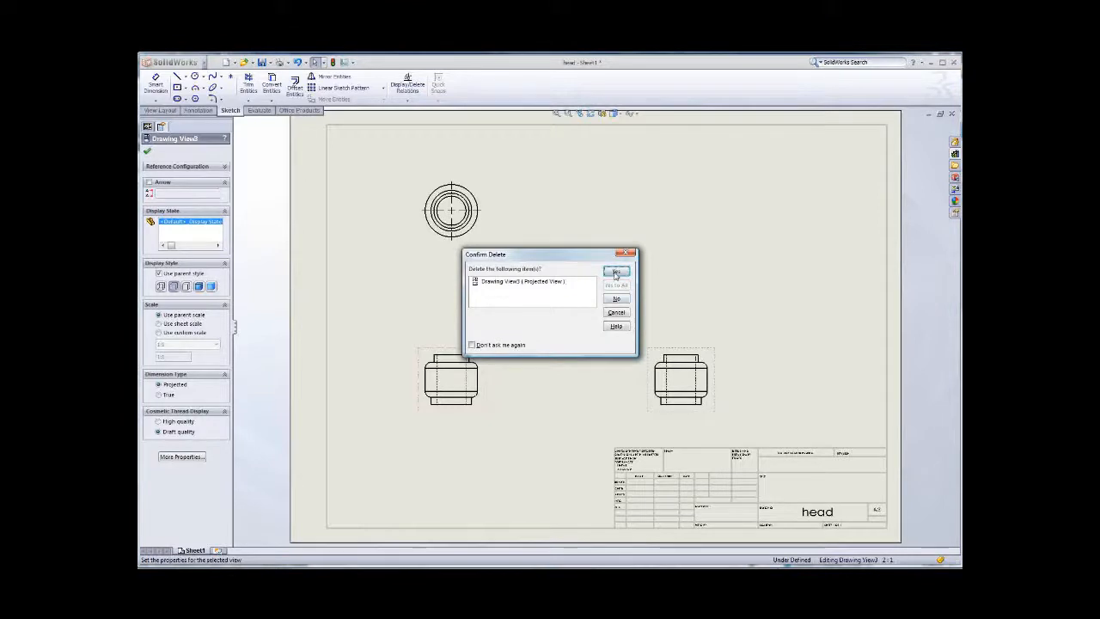
{"action": "left_click", "coordinate": [615, 271]}
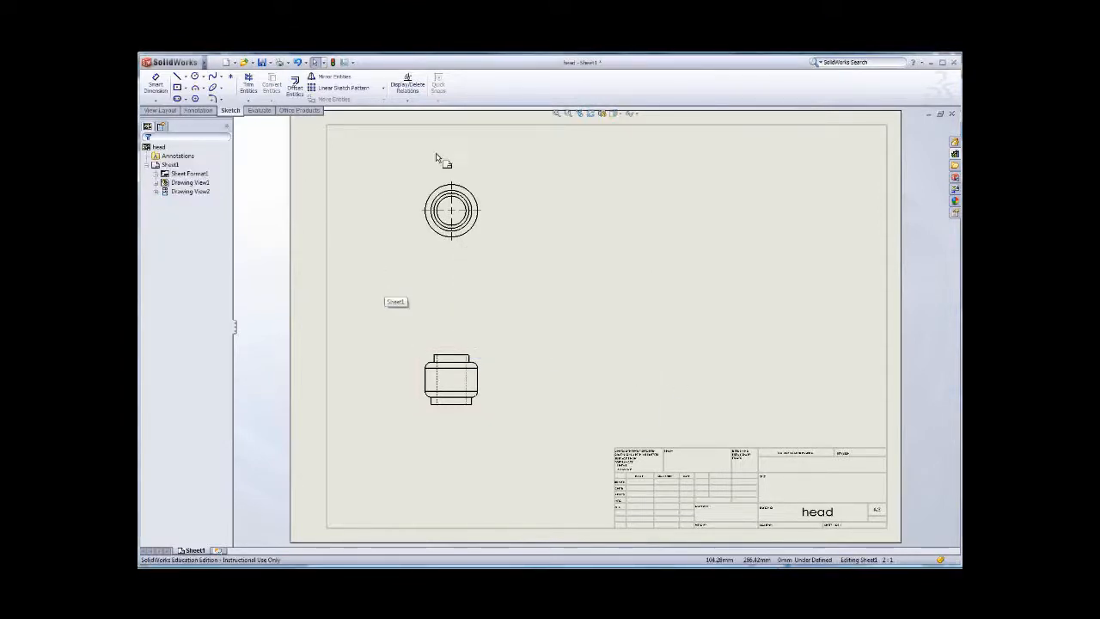
{"action": "left_click", "coordinate": [160, 110]}
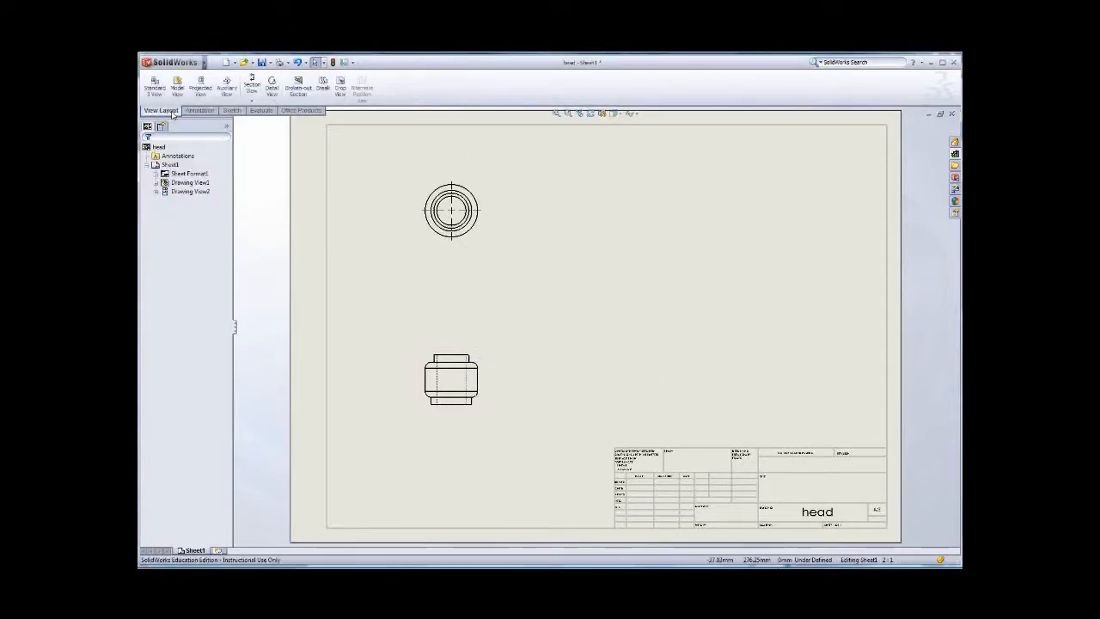
- Cut a partial section A-A through the front view and place it to the right
{"action": "left_click", "coordinate": [251, 84]}
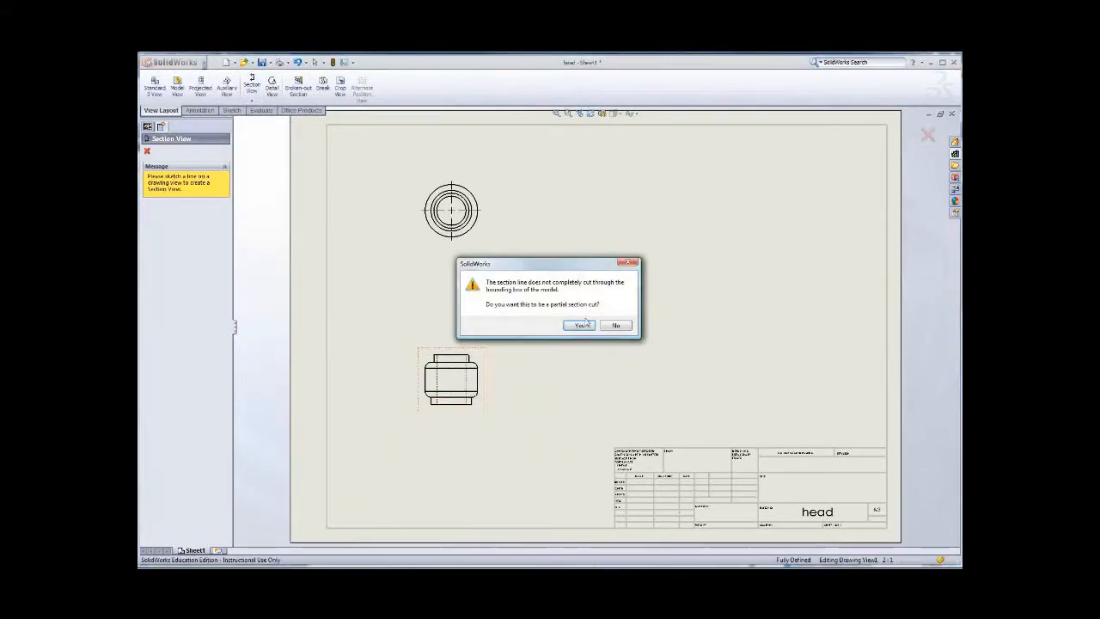
{"action": "left_click", "coordinate": [578, 325]}
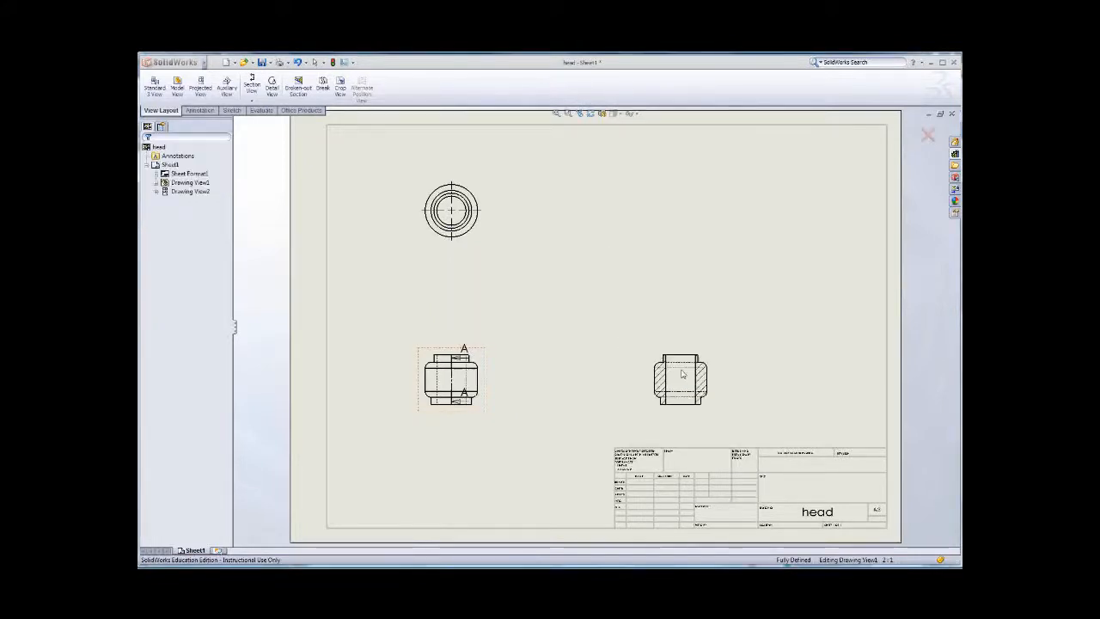
{"action": "left_click", "coordinate": [251, 85]}
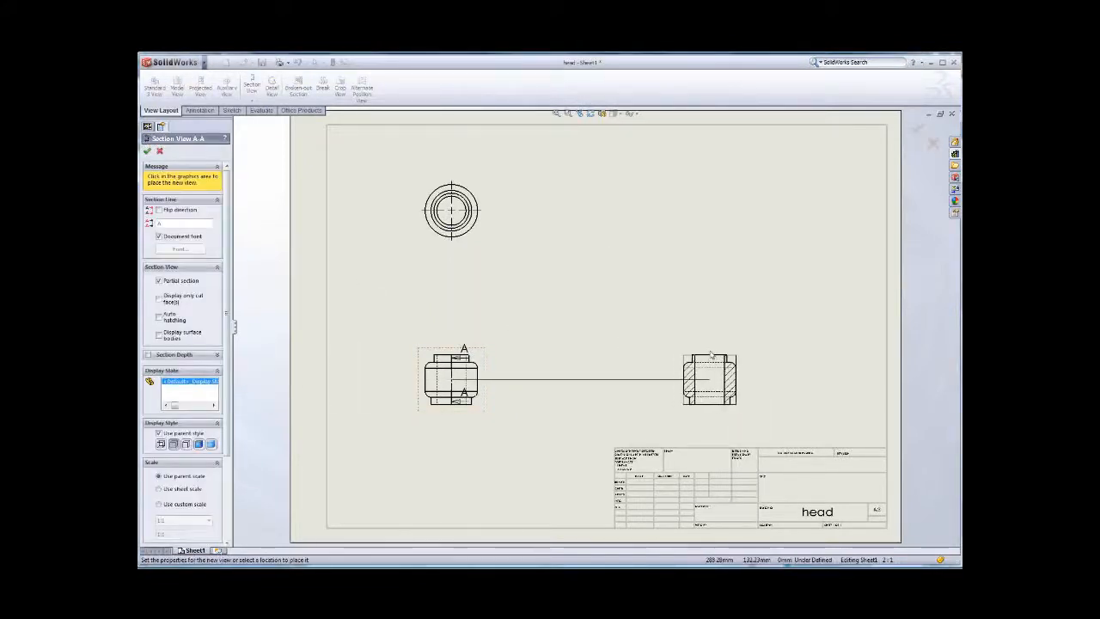
{"action": "left_click", "coordinate": [708, 378]}
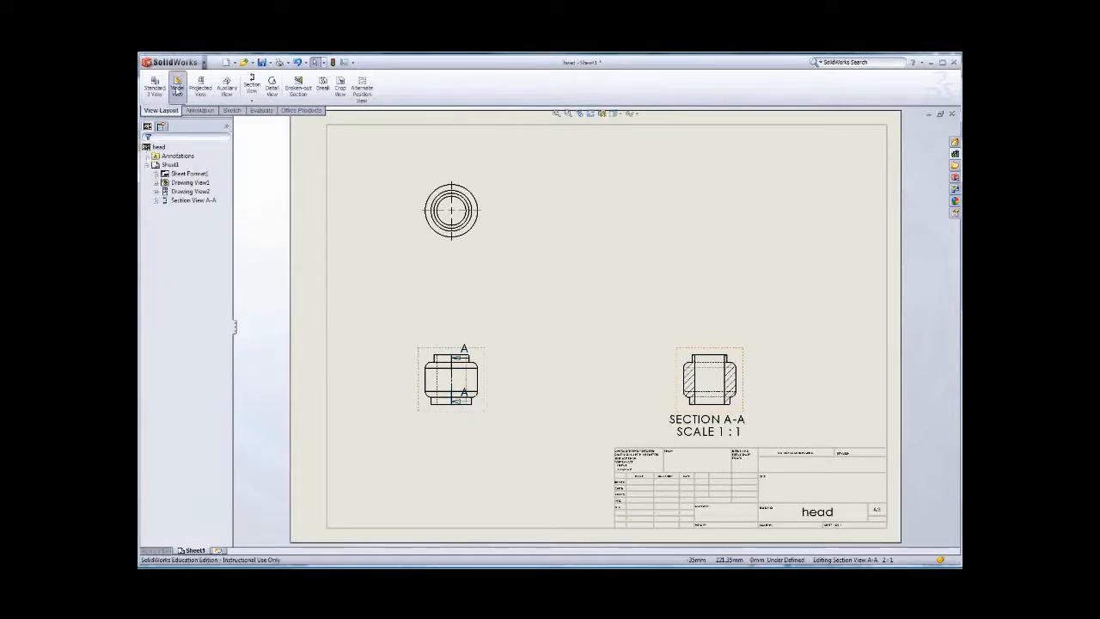
{"action": "left_click", "coordinate": [177, 86]}
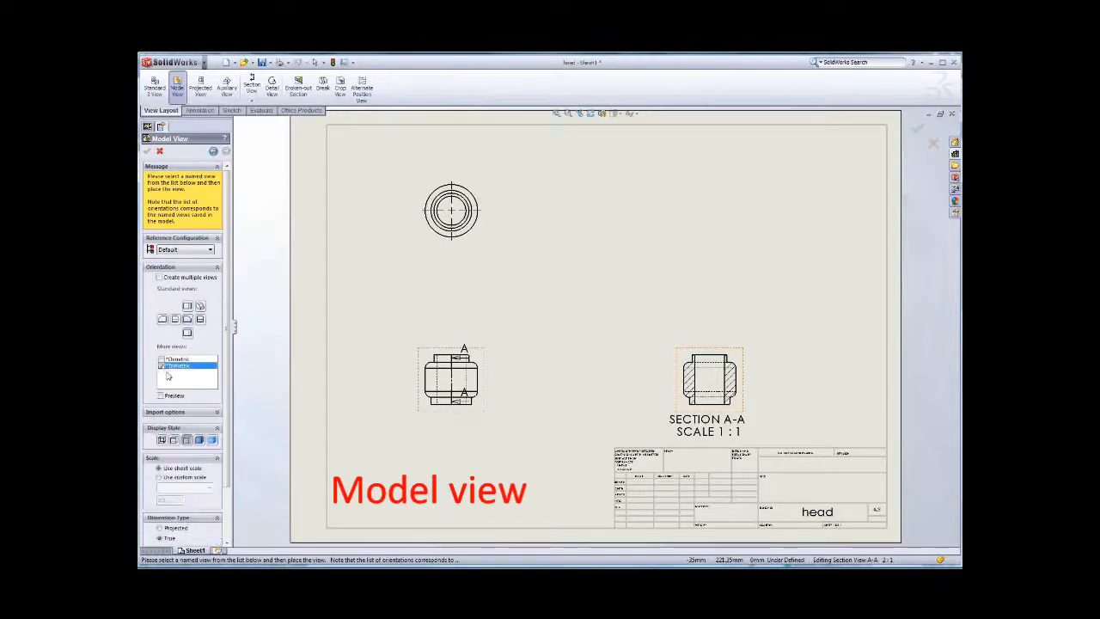
- Place a shaded trimetric model view of the head at the upper right of the sheet
{"action": "left_click", "coordinate": [705, 241]}
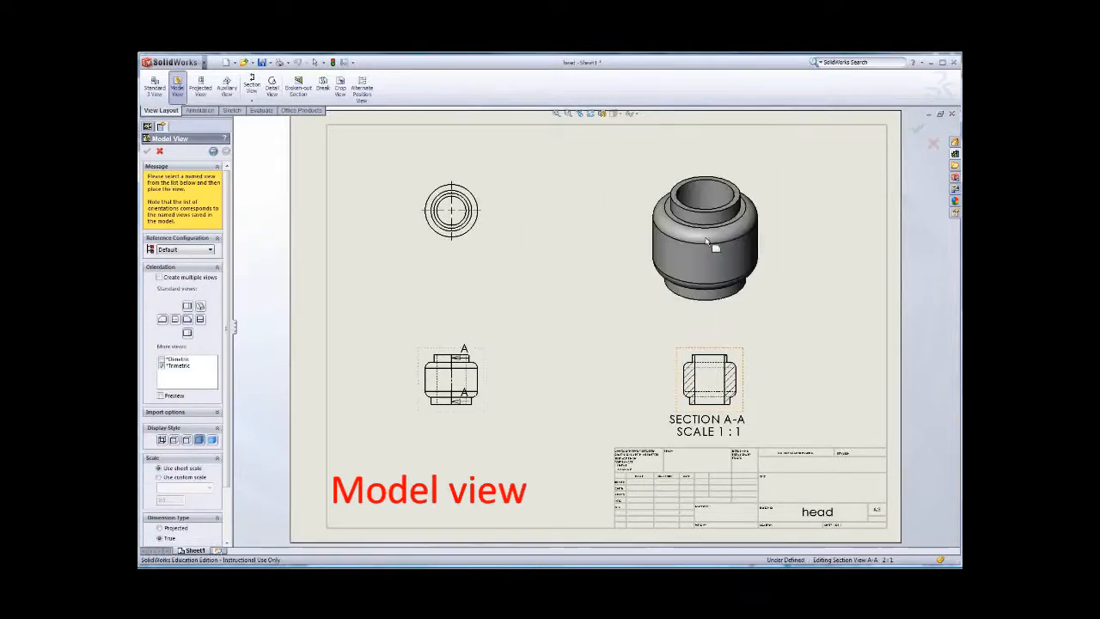
{"action": "left_click", "coordinate": [705, 237]}
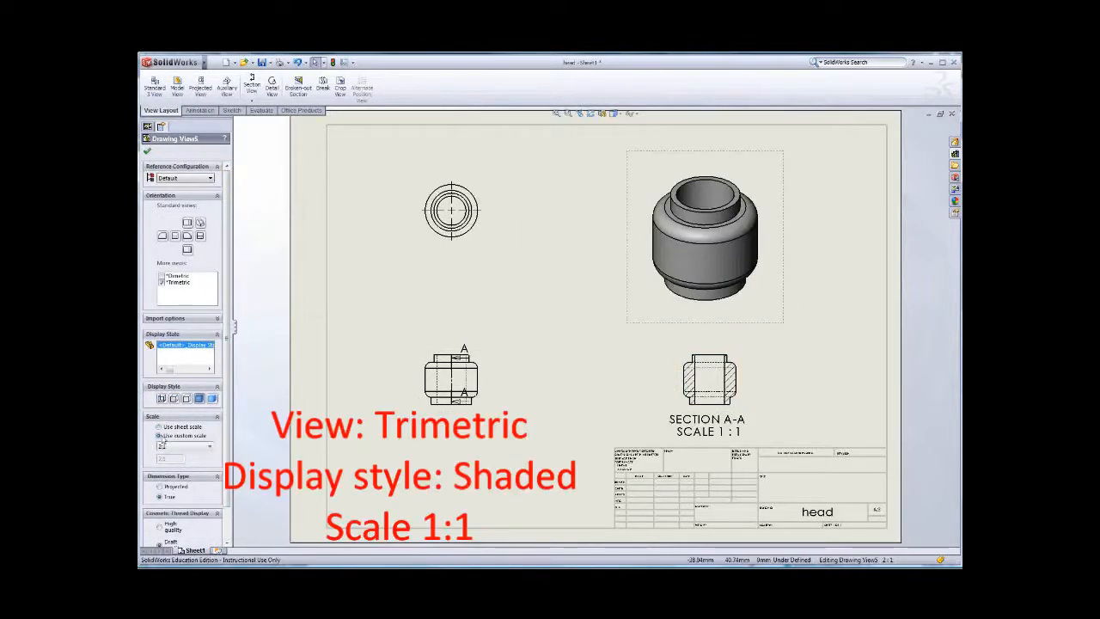
{"action": "left_click", "coordinate": [208, 447]}
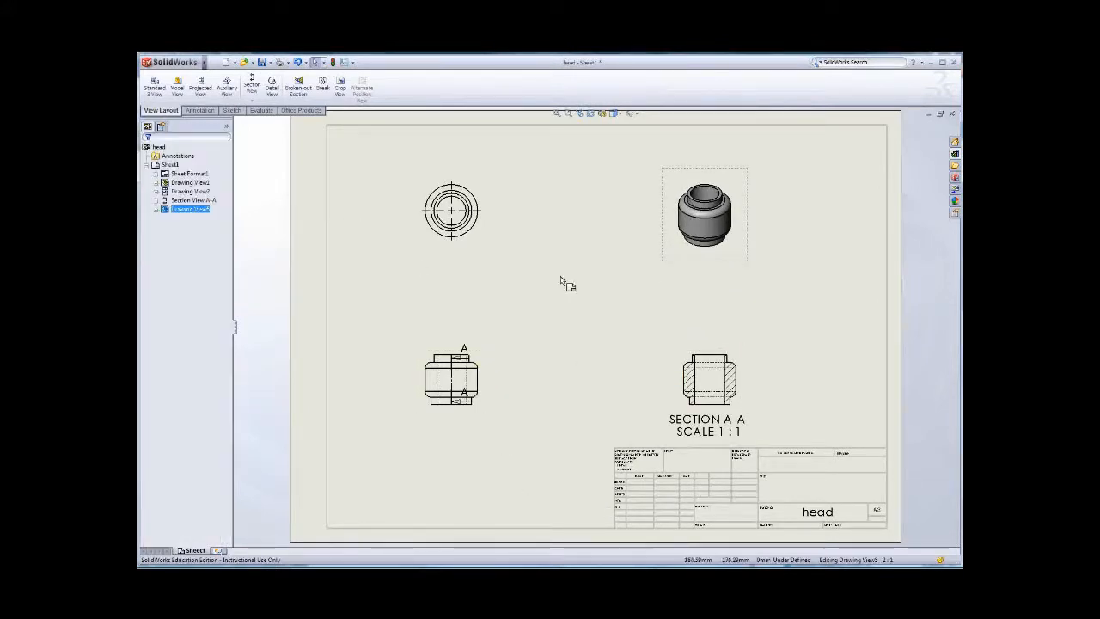
{"action": "mouse_move", "coordinate": [489, 329]}
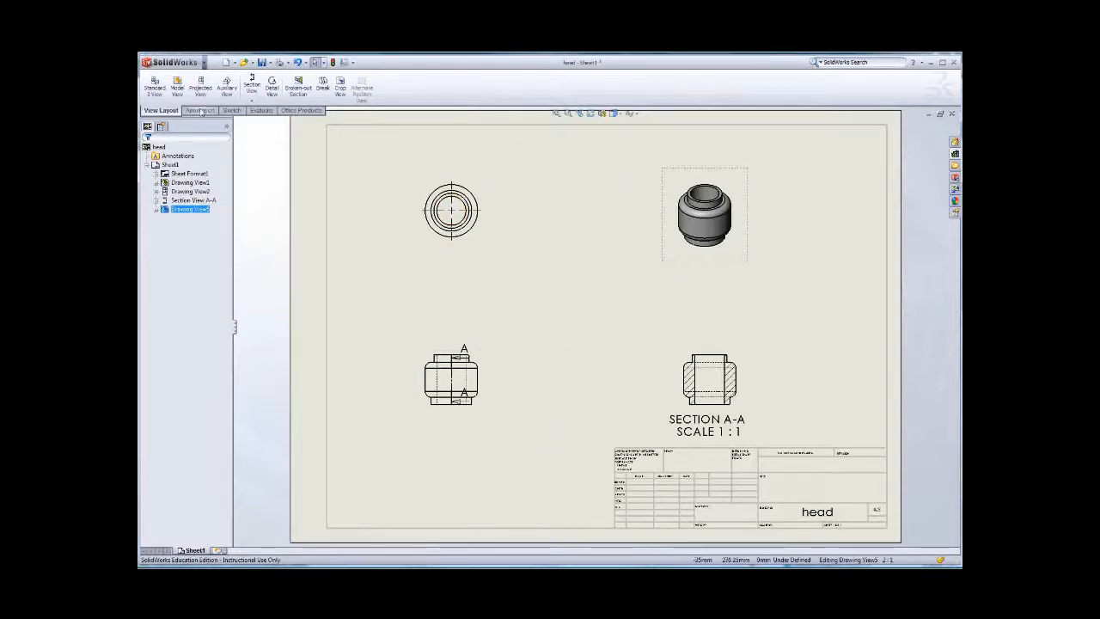
- Smart-dimension the top view circle diameter and the front view height
{"action": "left_click", "coordinate": [199, 110]}
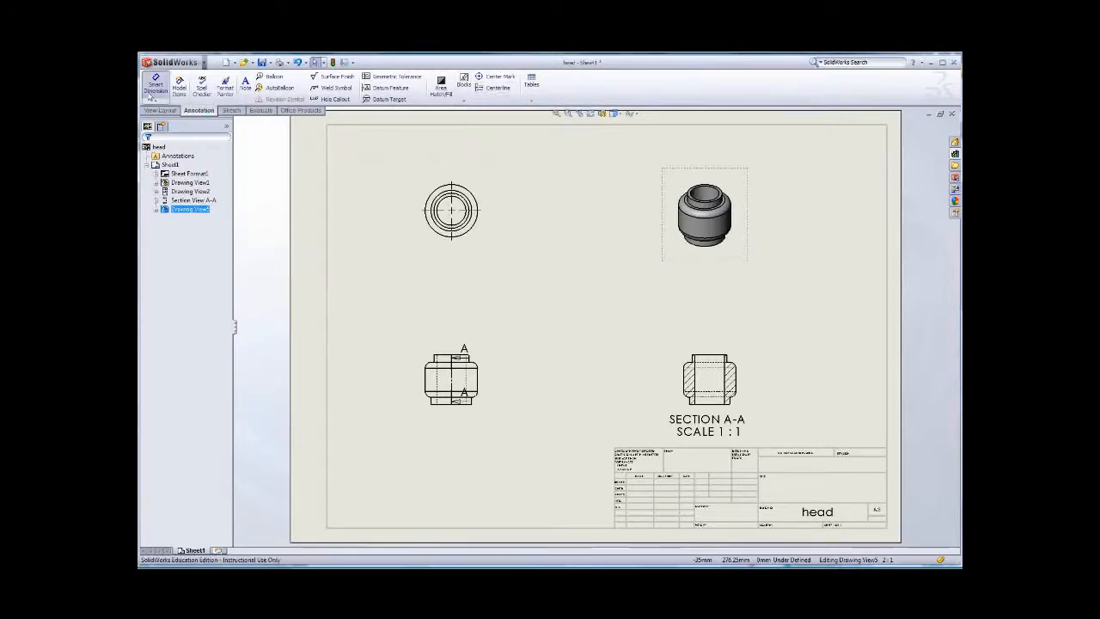
{"action": "left_click", "coordinate": [154, 84]}
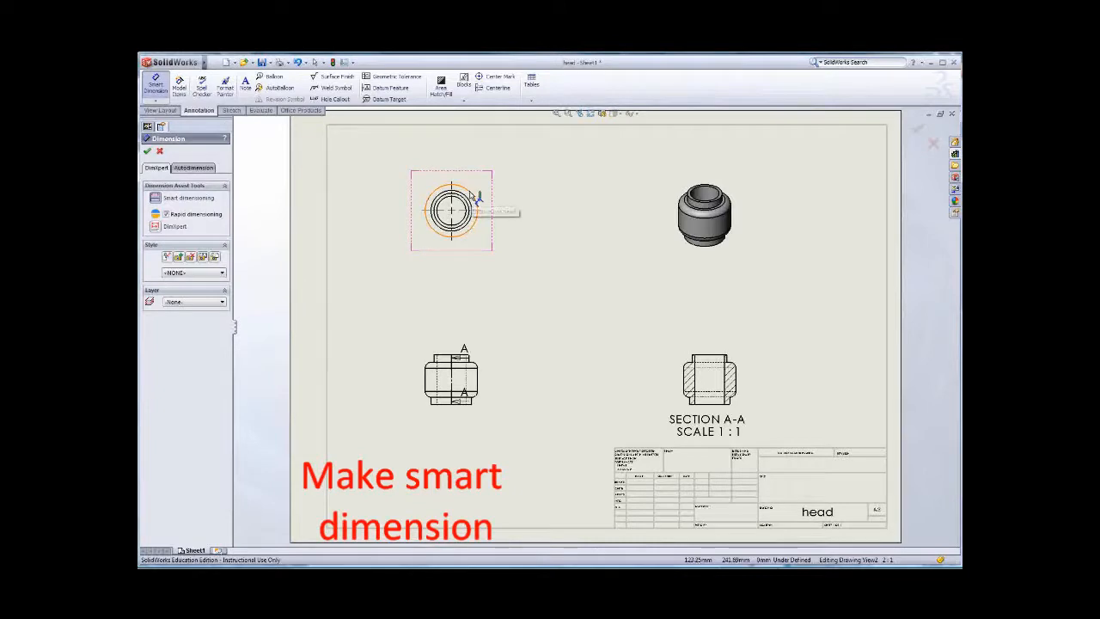
{"action": "left_click", "coordinate": [451, 207]}
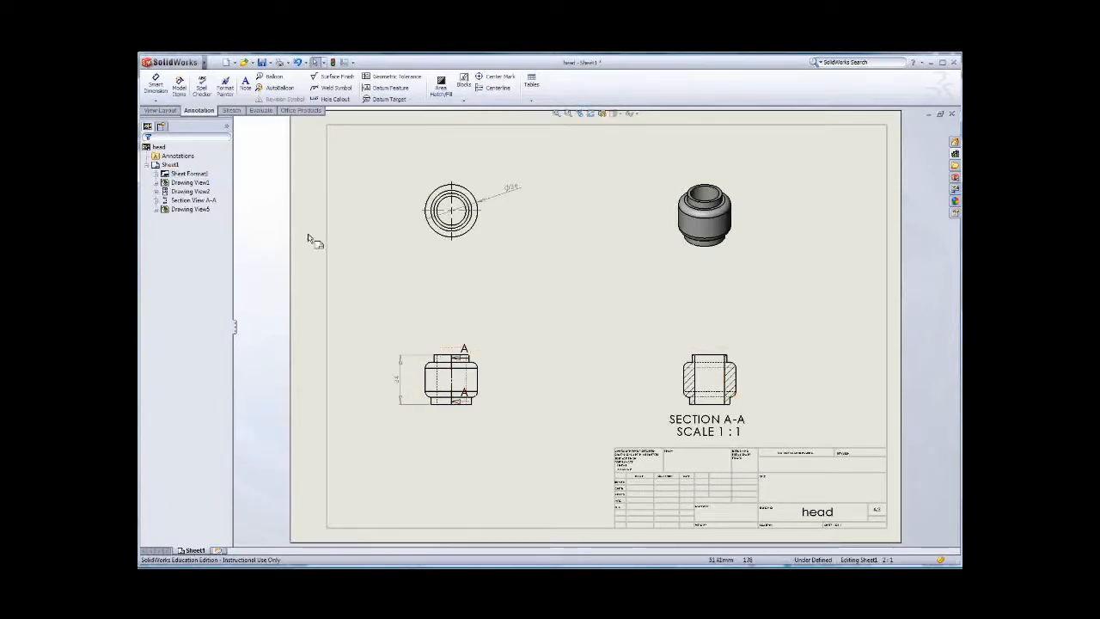
{"action": "left_click", "coordinate": [154, 82]}
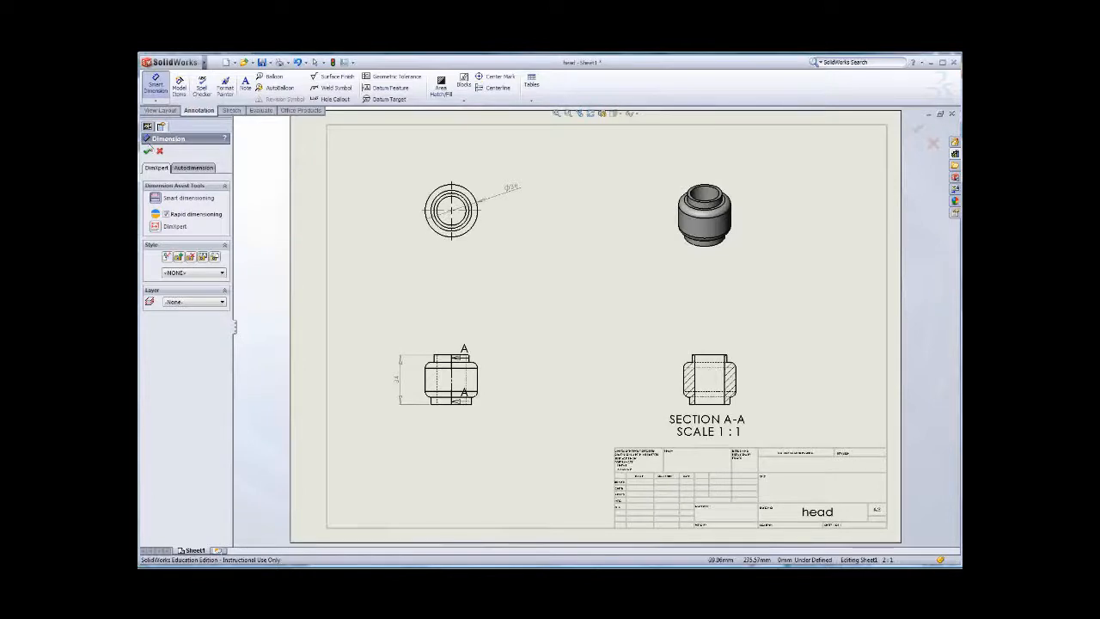
- Add a centerline to the front view of the head by picking its edges
{"action": "left_click", "coordinate": [147, 151]}
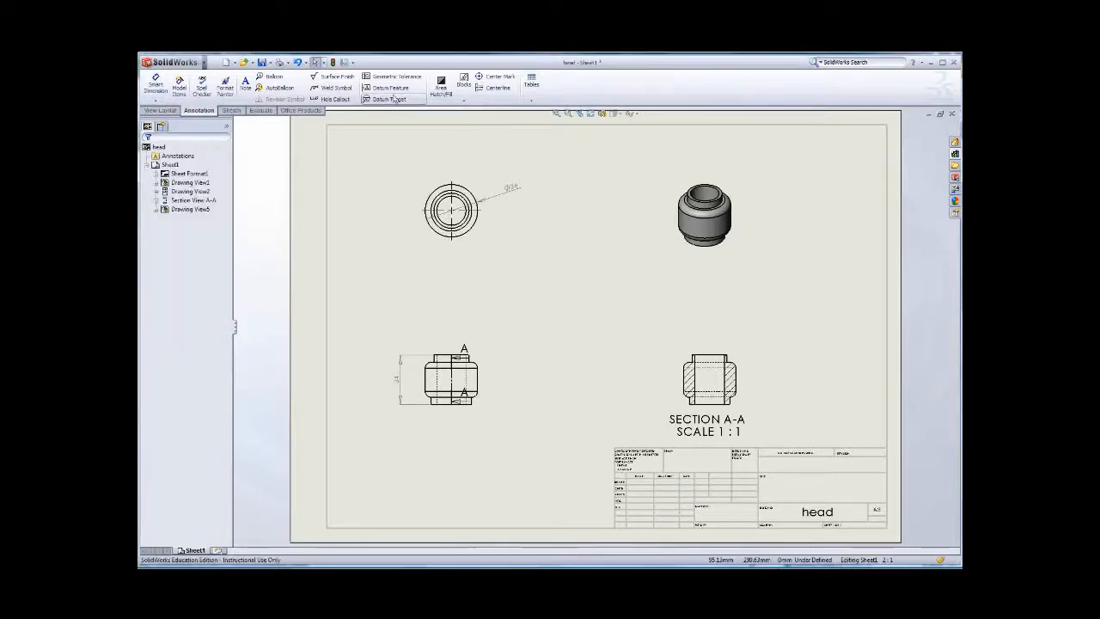
{"action": "left_click", "coordinate": [498, 88]}
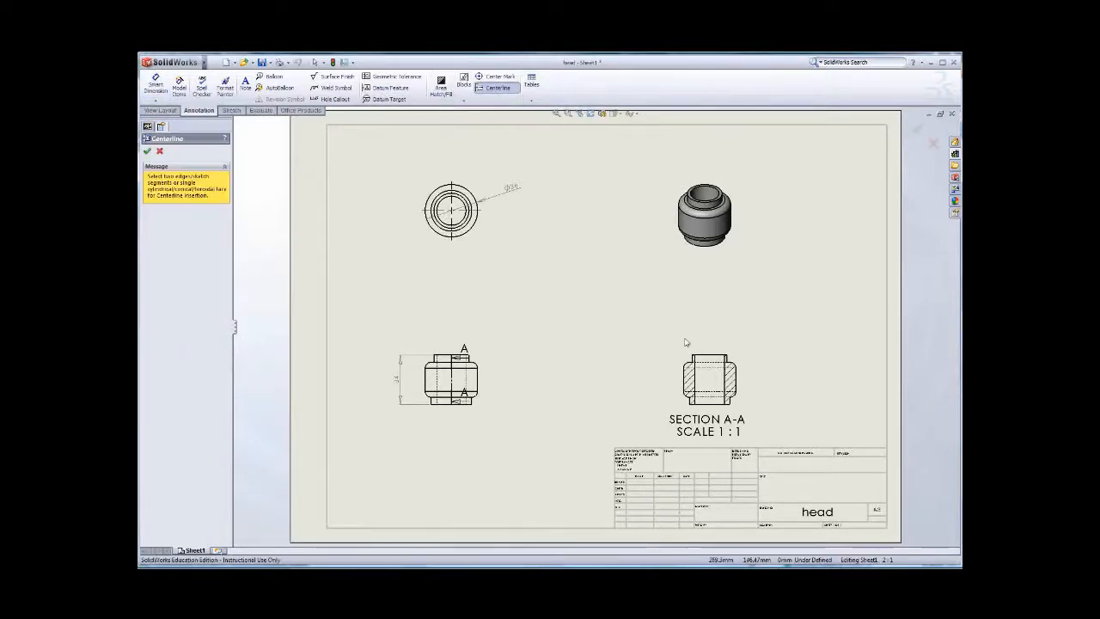
{"action": "left_click", "coordinate": [708, 378]}
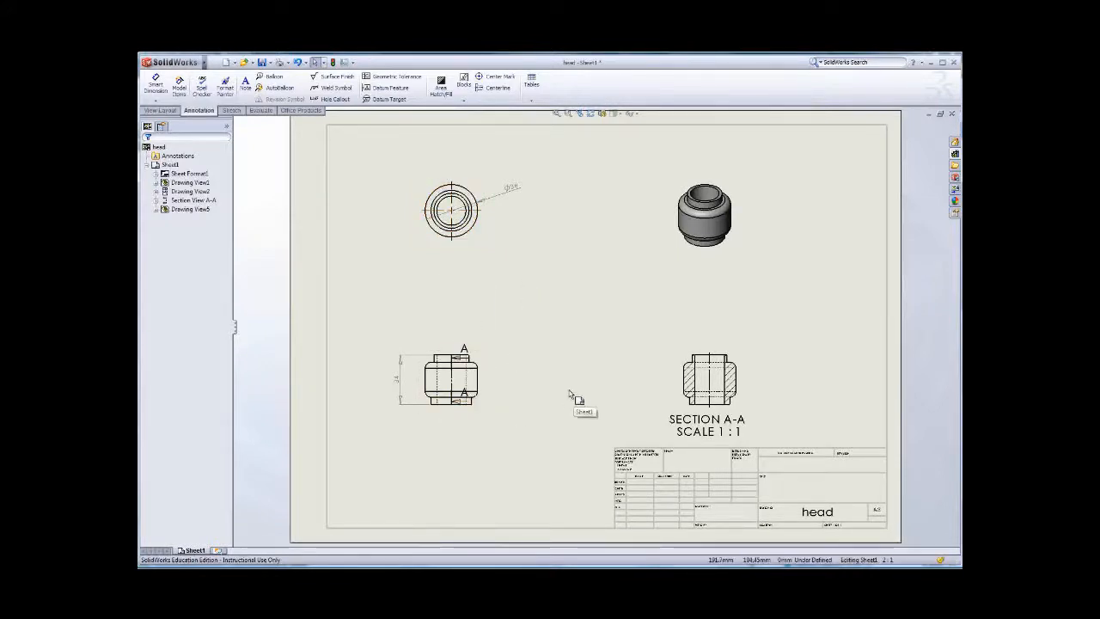
- Add a note reading 'TOP VIEW' beneath the top view of the head
{"action": "right_click", "coordinate": [571, 396]}
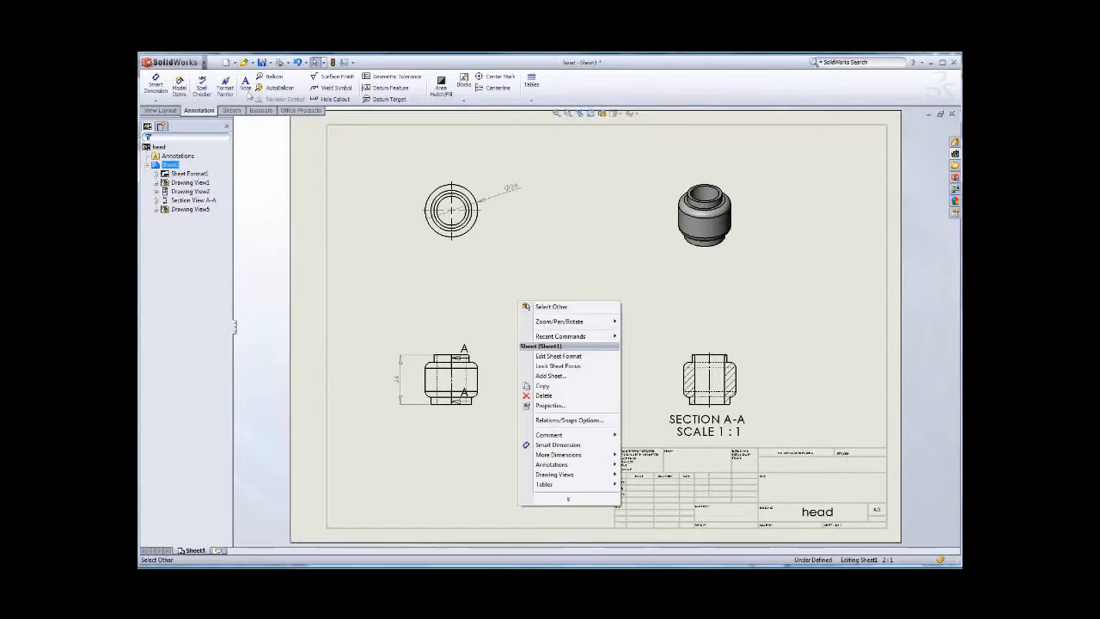
{"action": "mouse_move", "coordinate": [320, 165]}
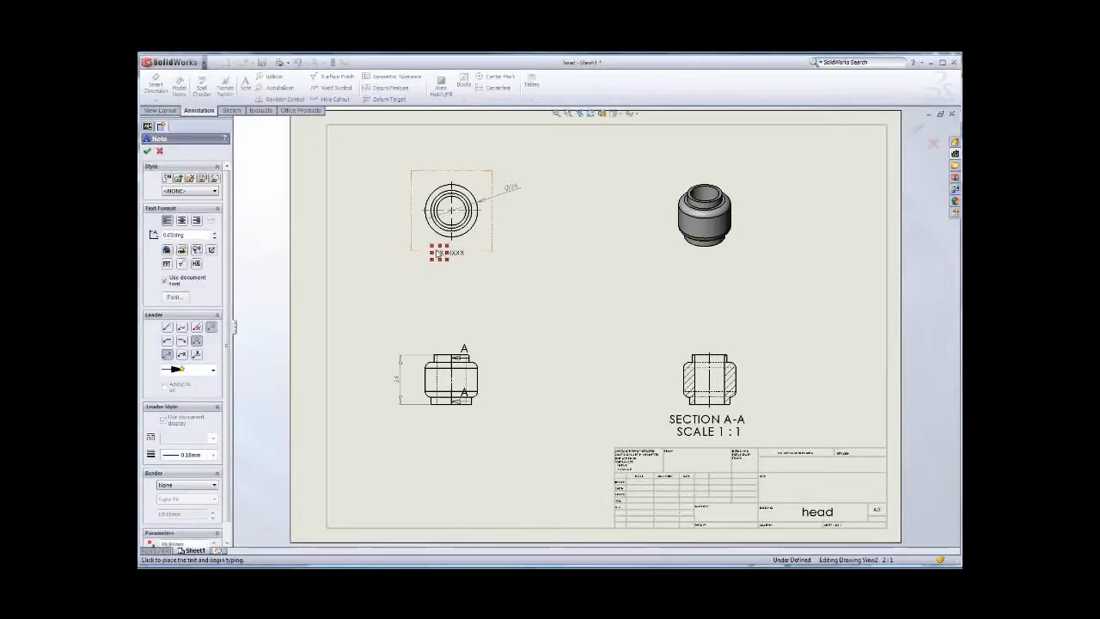
{"action": "left_click", "coordinate": [445, 251]}
{"action": "type", "text": "Top view"}
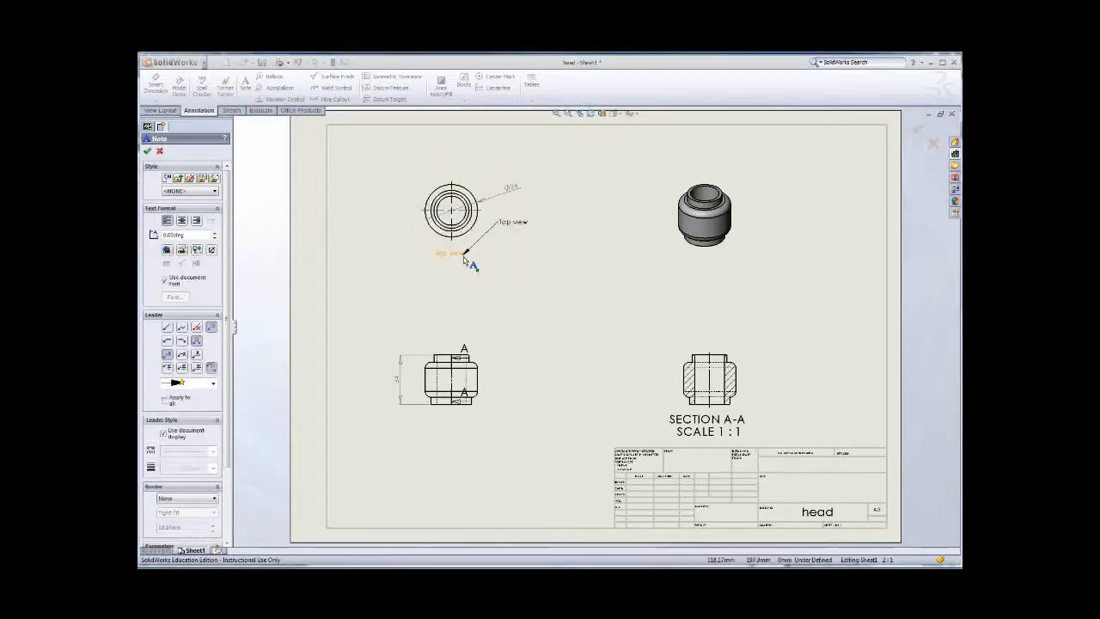
{"action": "left_click", "coordinate": [147, 151]}
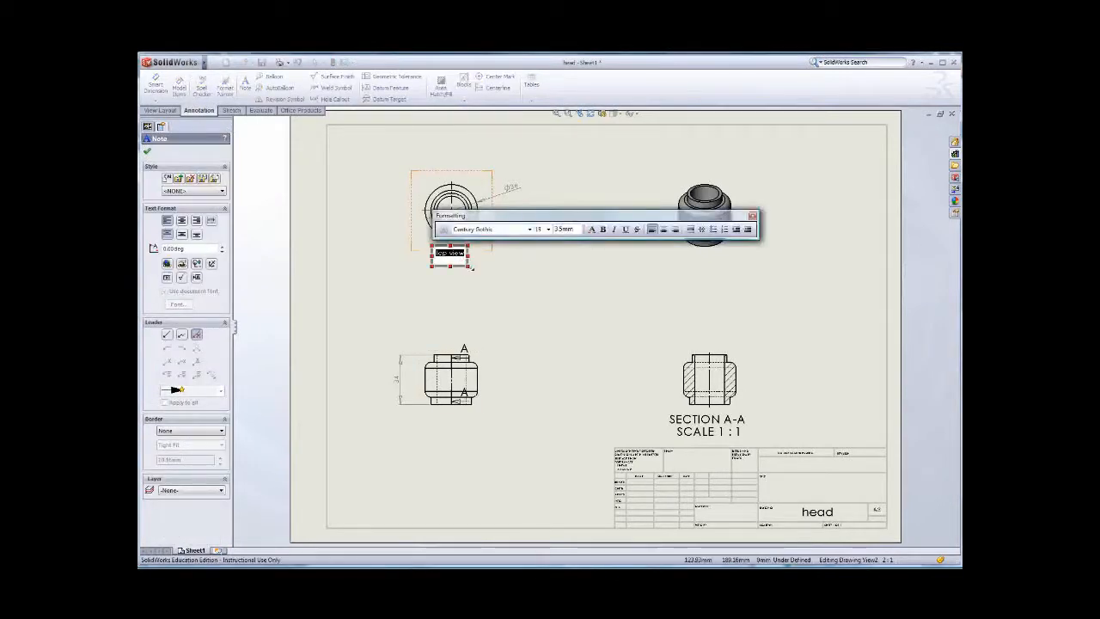
{"action": "mouse_move", "coordinate": [474, 258]}
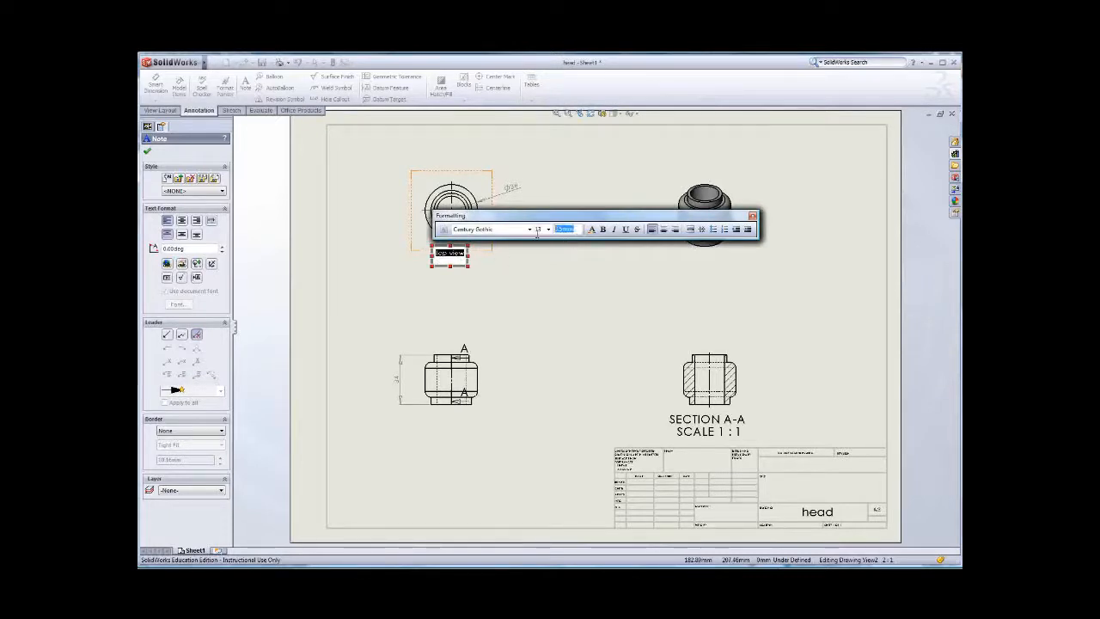
{"action": "type", "text": "TOP VIEW"}
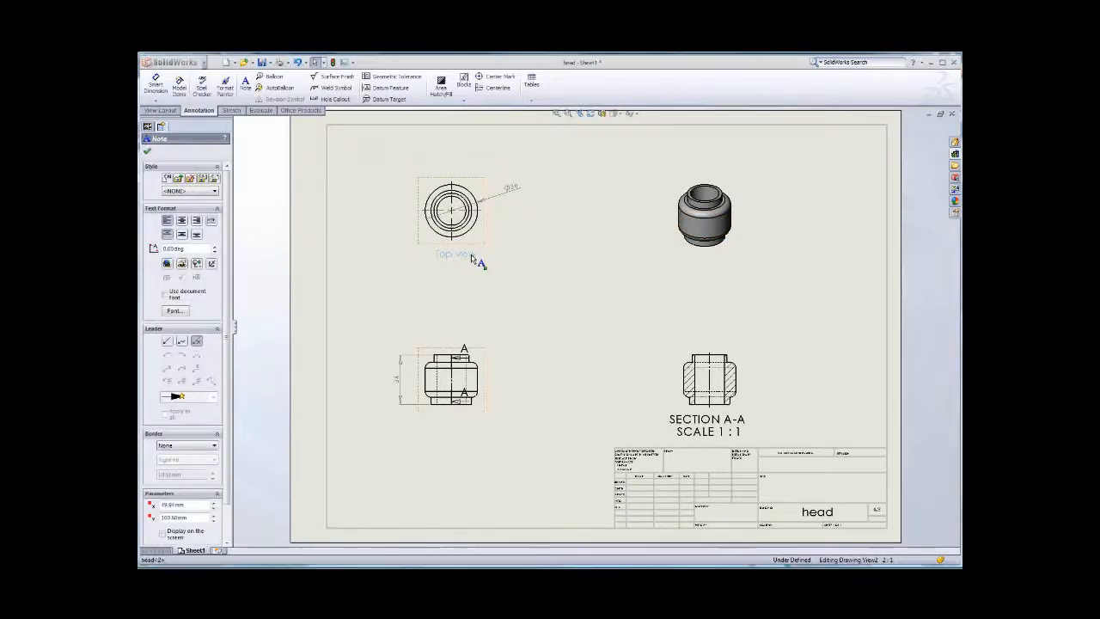
- Add a 'Front view' note beneath the front view and start another under the trimetric view
{"action": "right_click", "coordinate": [474, 254]}
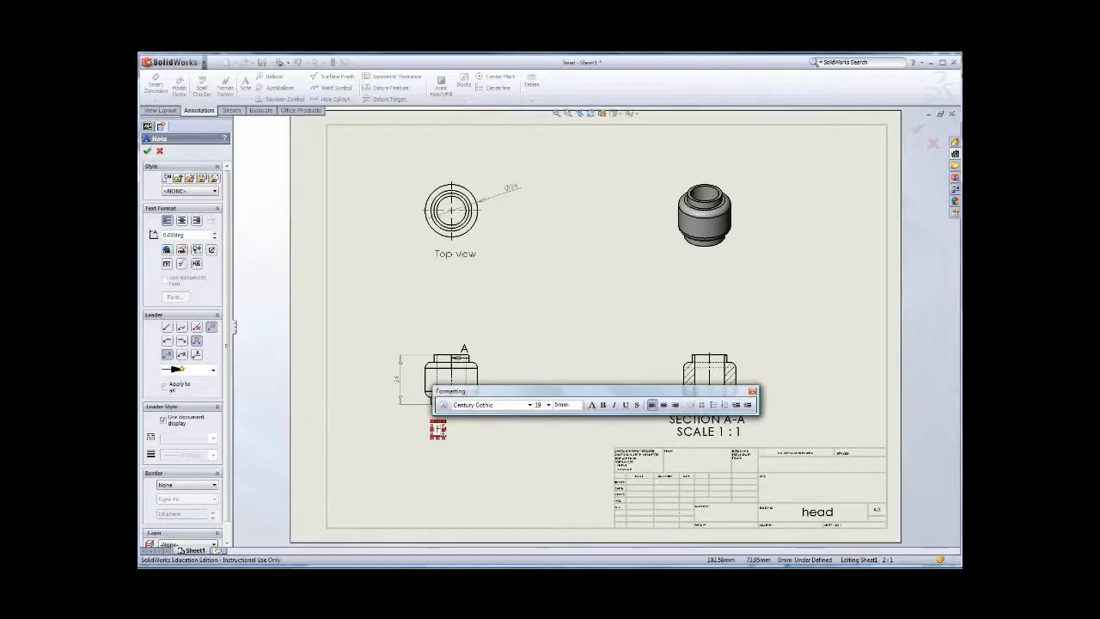
{"action": "type", "text": "Front"}
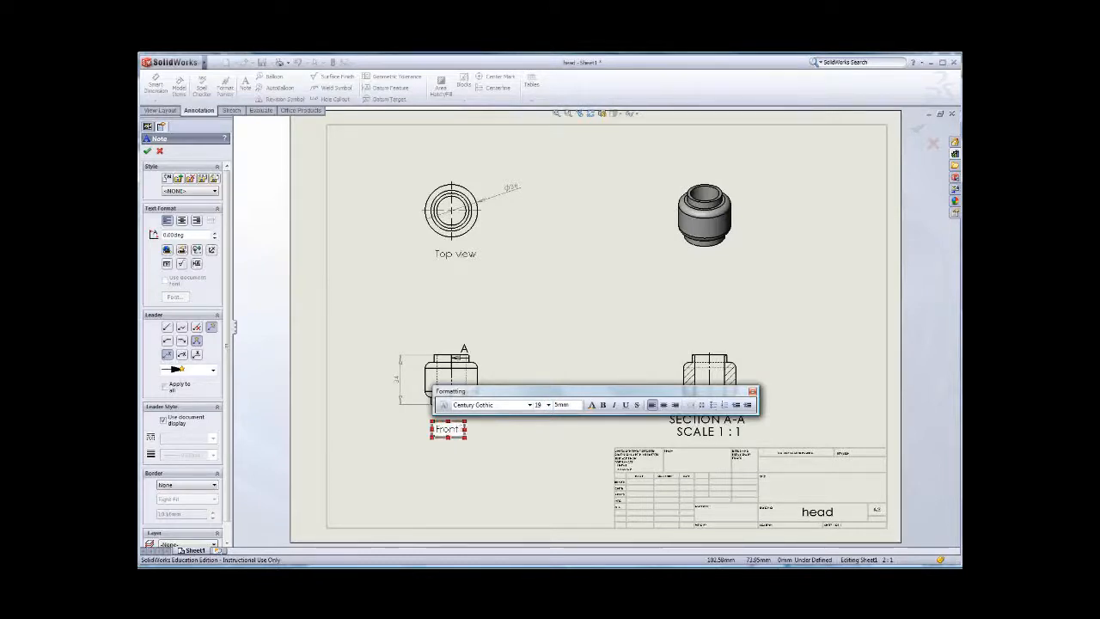
{"action": "type", "text": "view"}
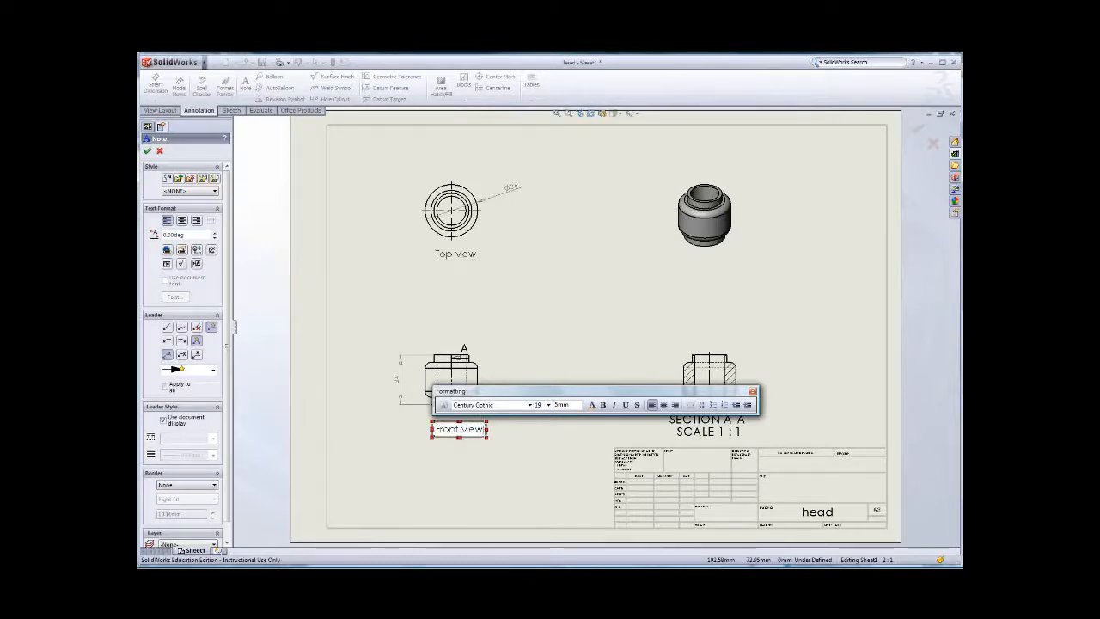
{"action": "left_click", "coordinate": [756, 396]}
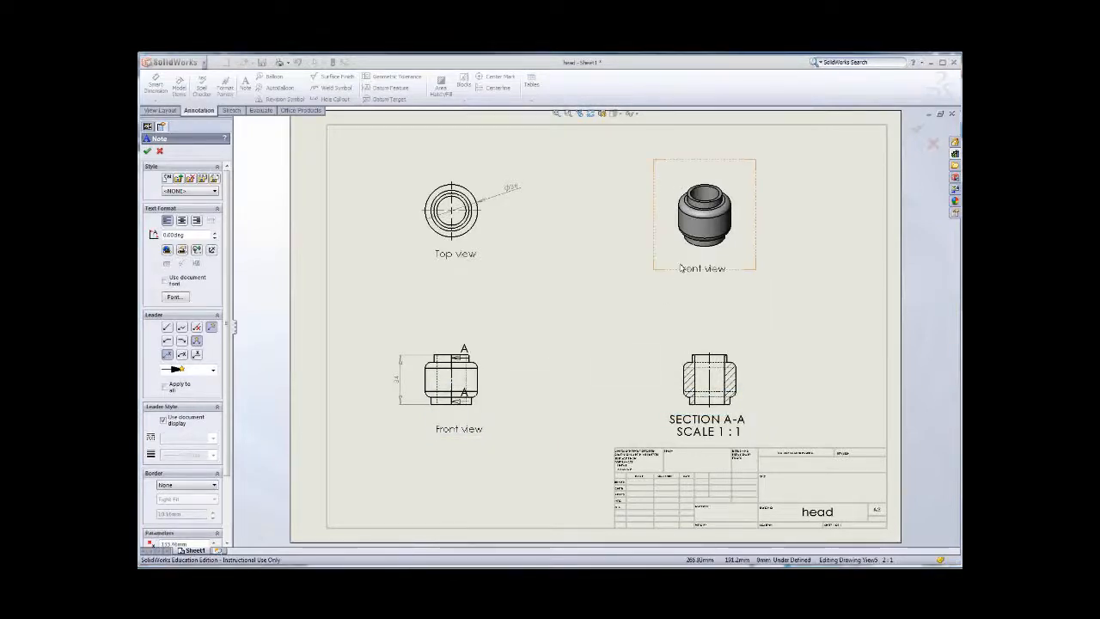
- Retype the note under the trimetric view as '3D Trimetric view'
{"action": "double_click", "coordinate": [701, 269]}
{"action": "type", "text": "3D Trimetric"}
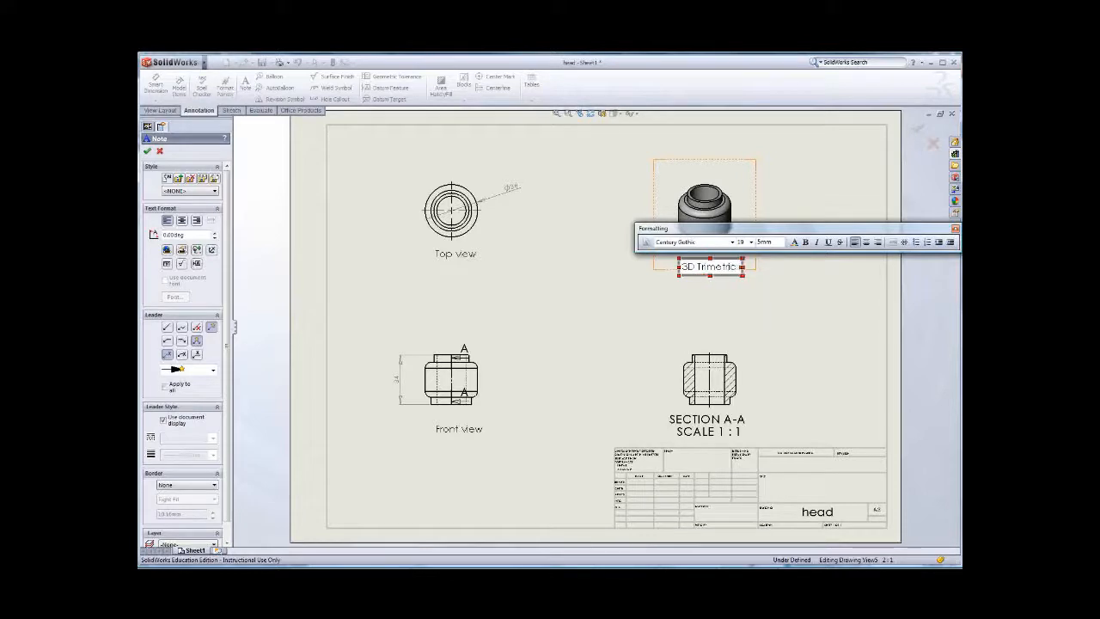
{"action": "type", "text": "view"}
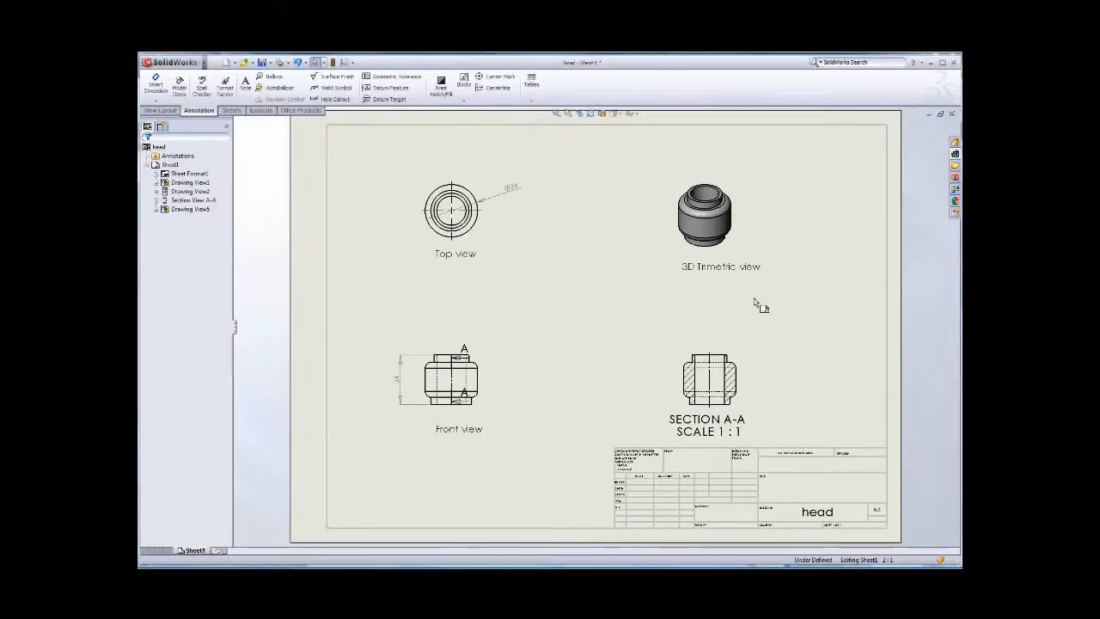
{"action": "mouse_move", "coordinate": [815, 519]}
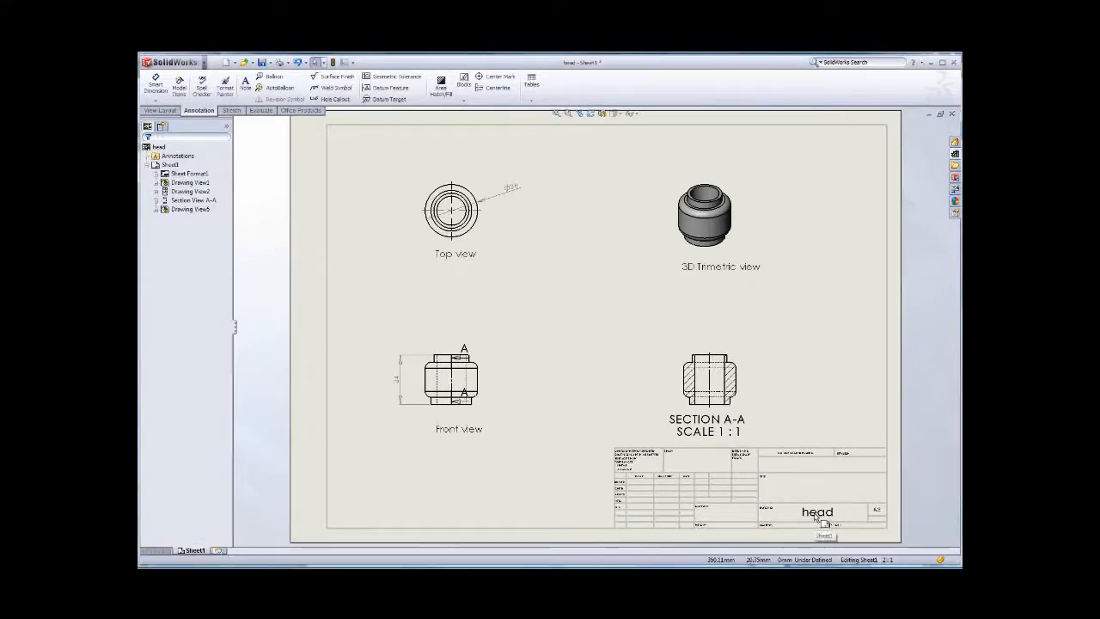